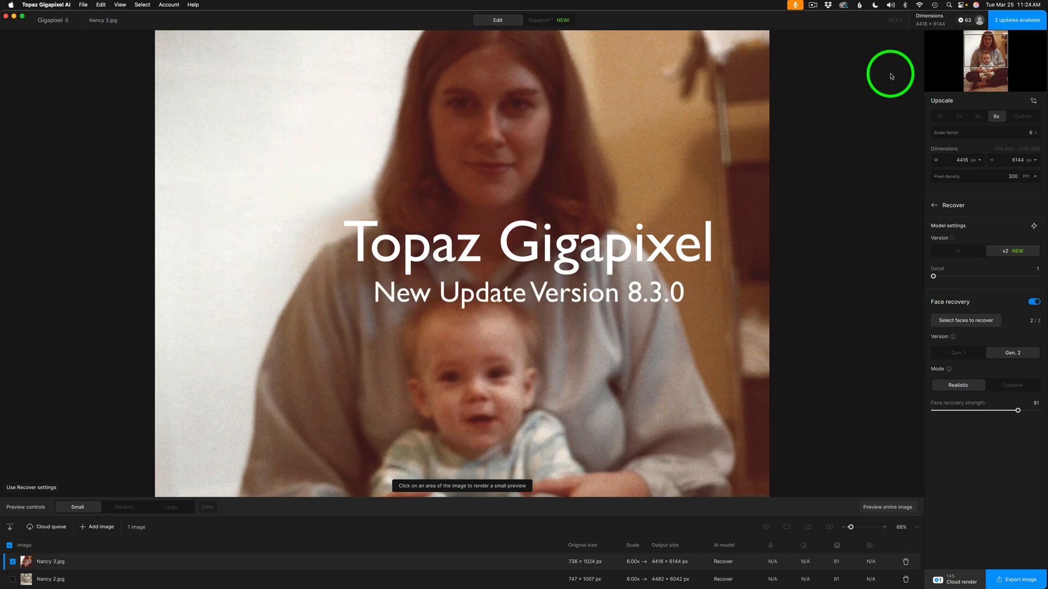
mouse_move(914, 25)
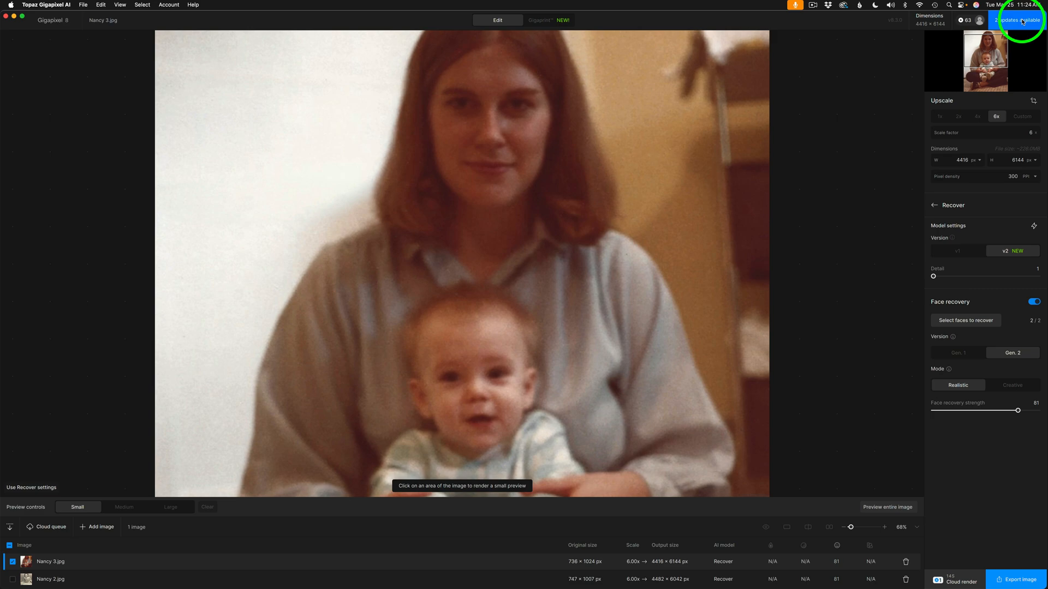
- Dismiss the update notes keeping Recover v2, then switch to the Nancy 2.psd document
left_click(1017, 20)
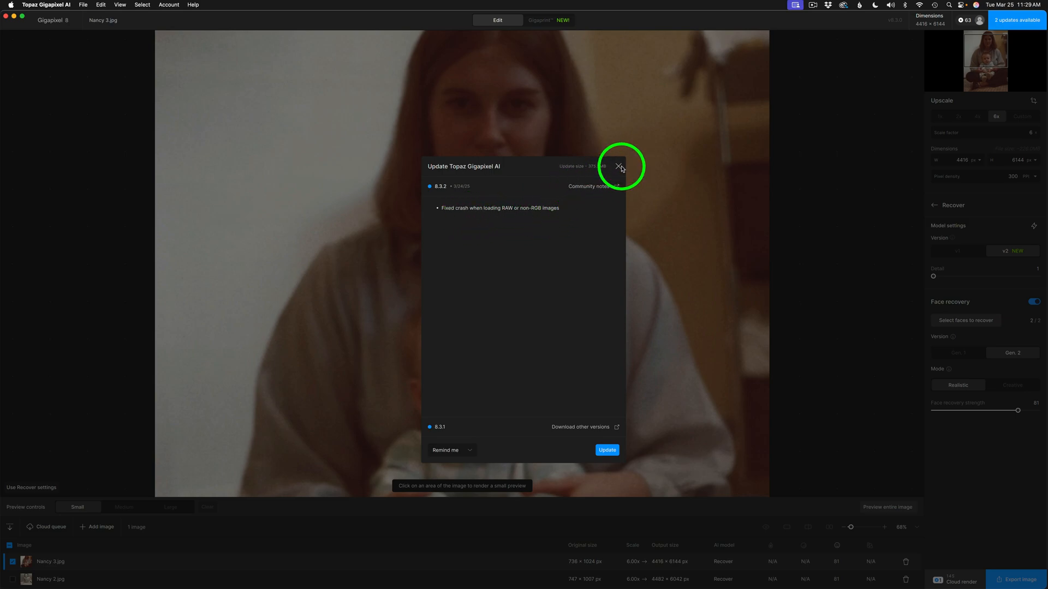
left_click(616, 167)
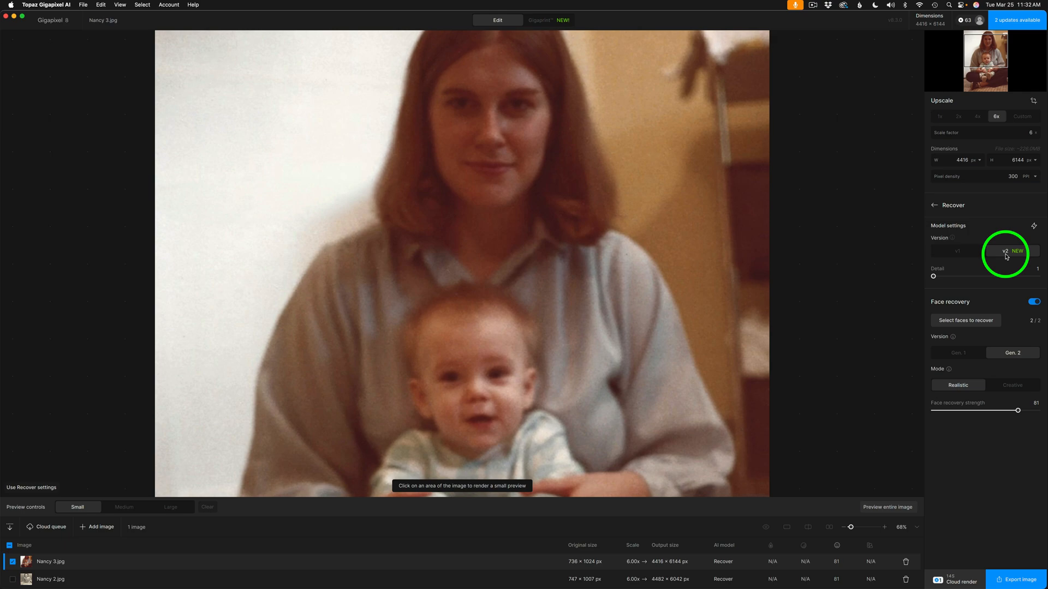
left_click(956, 251)
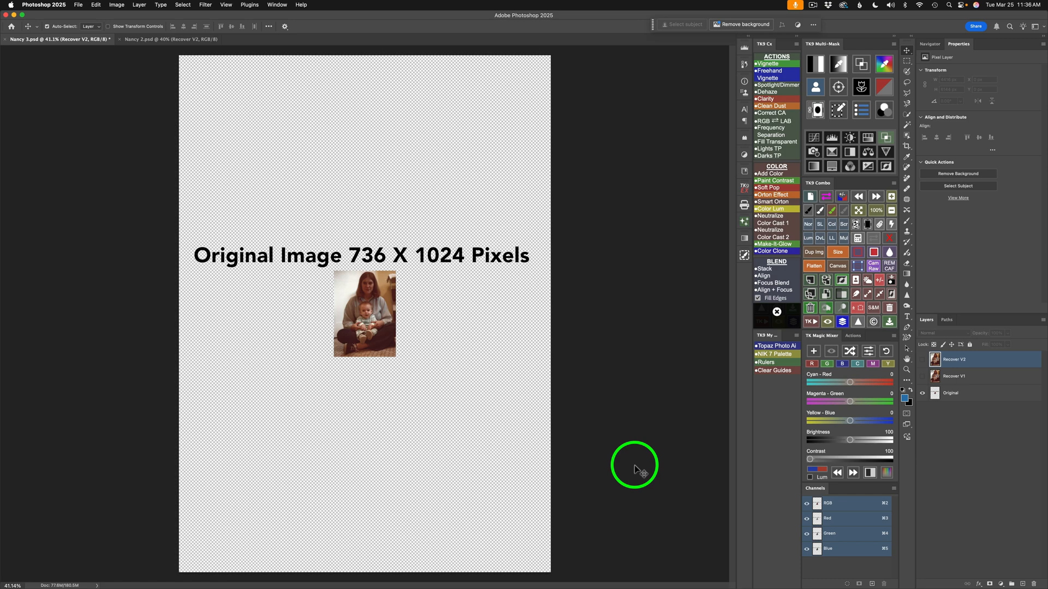
mouse_move(604, 318)
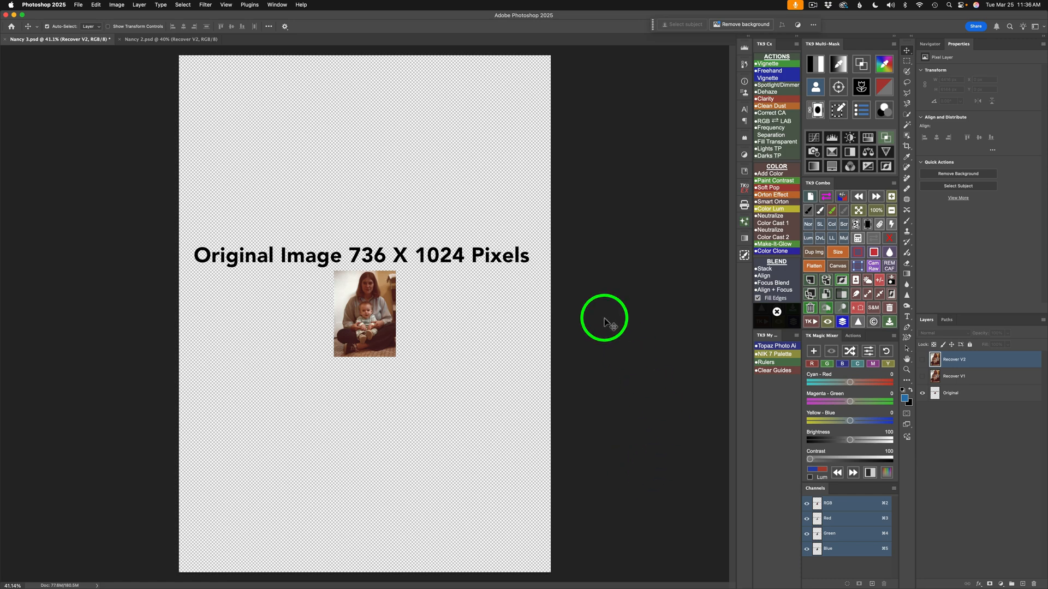
left_click(169, 39)
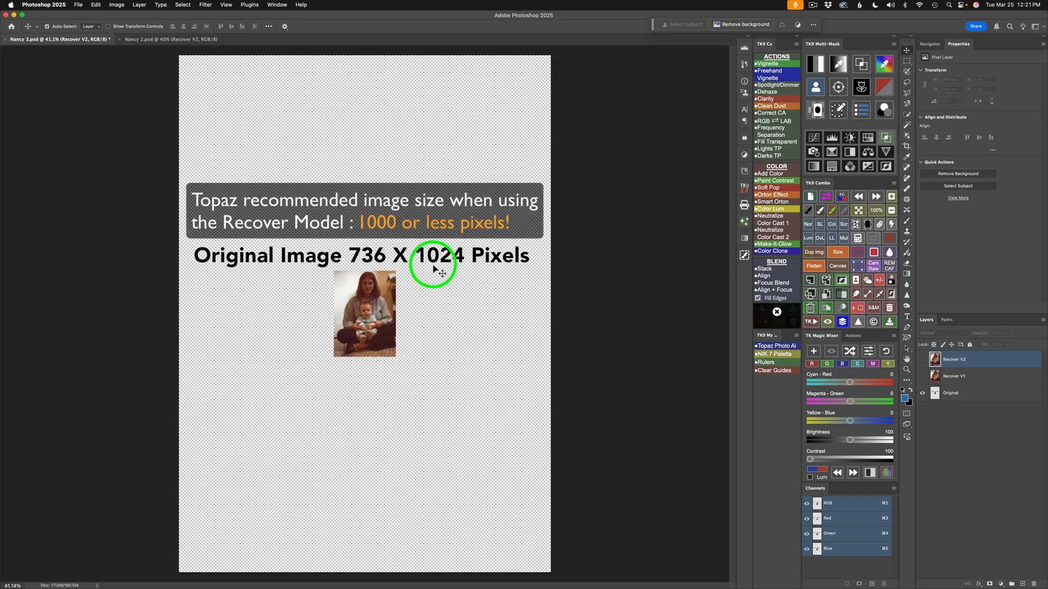
mouse_move(374, 267)
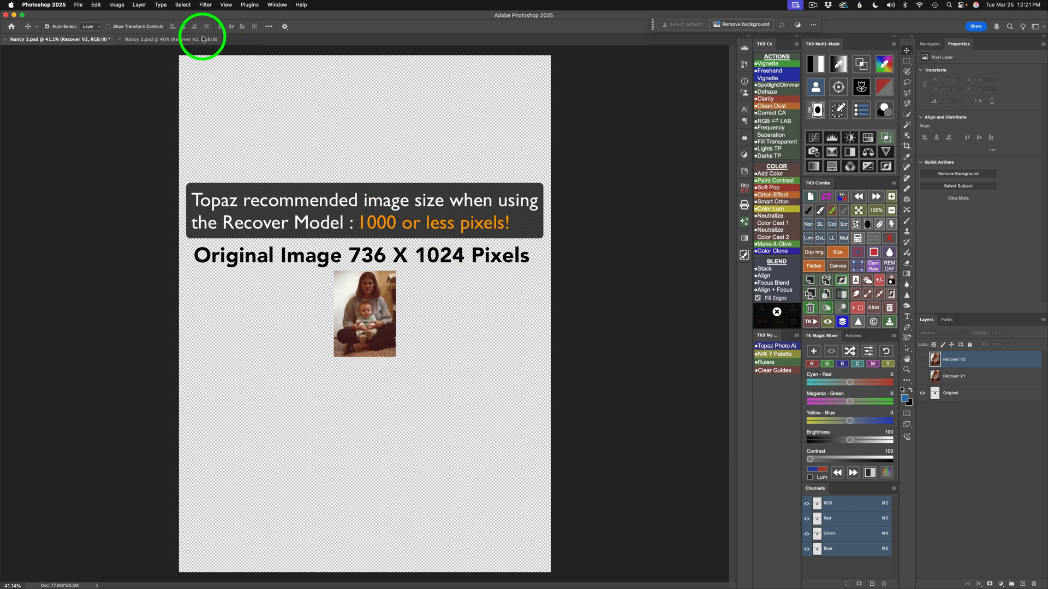
left_click(171, 39)
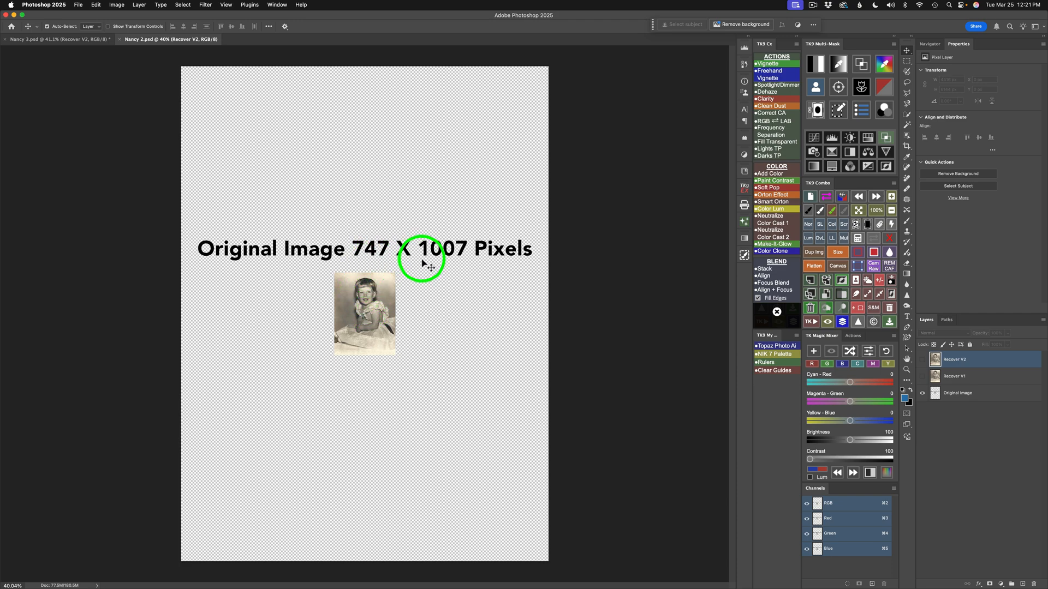
mouse_move(472, 281)
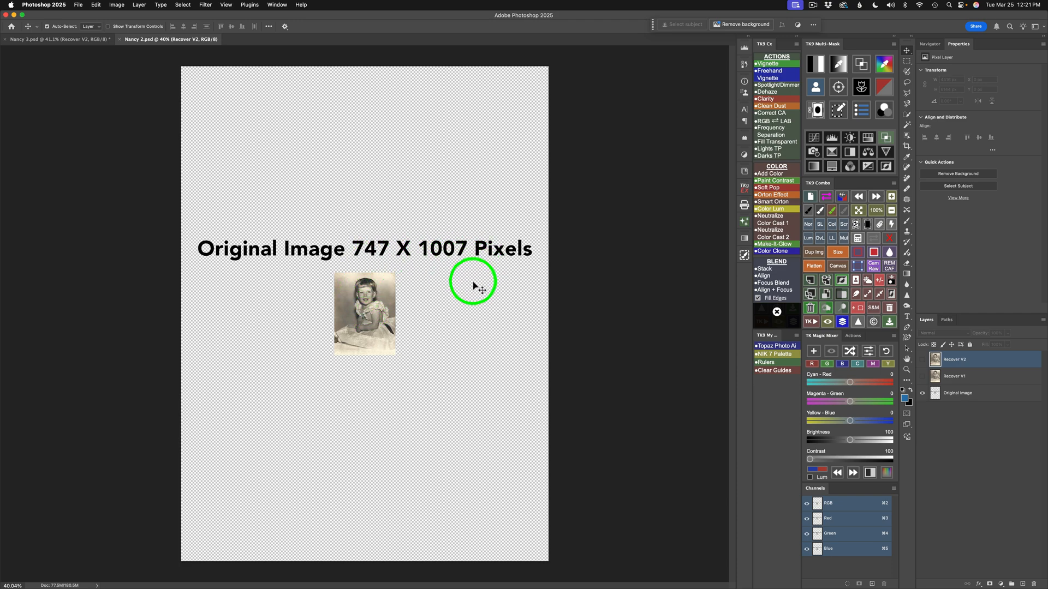
mouse_move(468, 297)
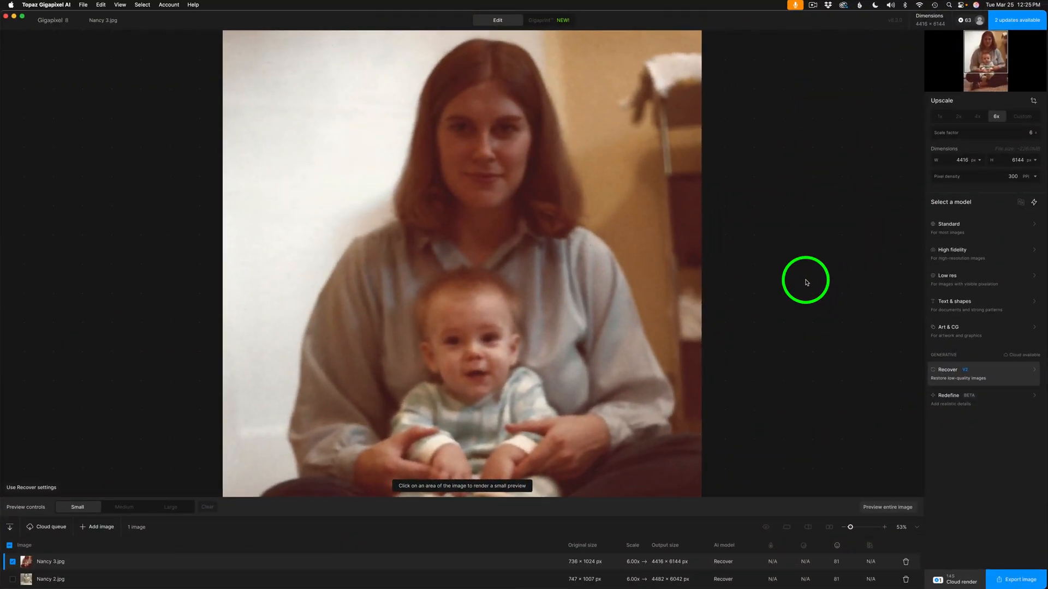
mouse_move(575, 564)
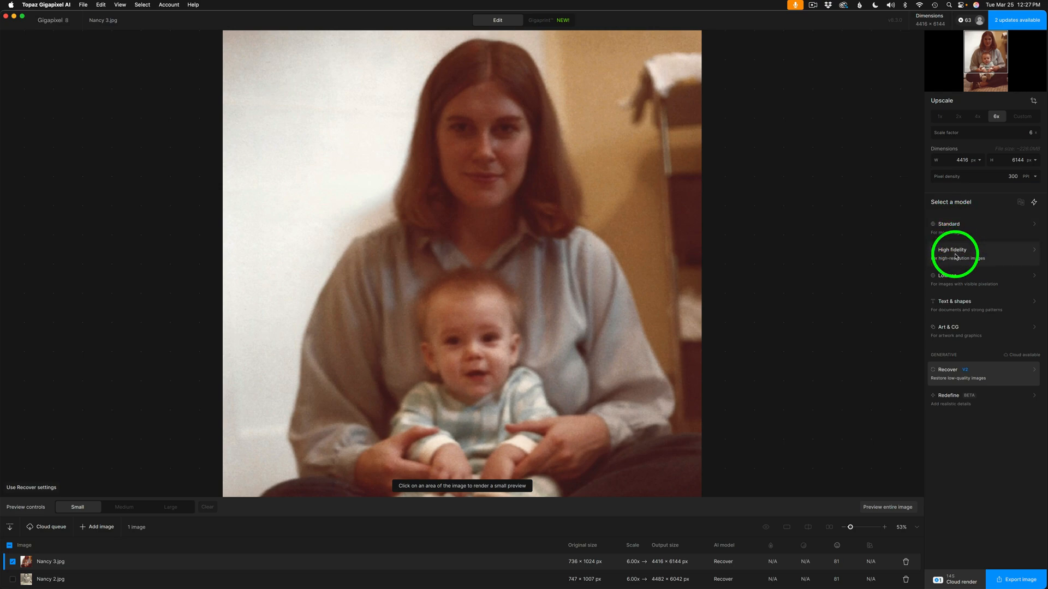
mouse_move(955, 305)
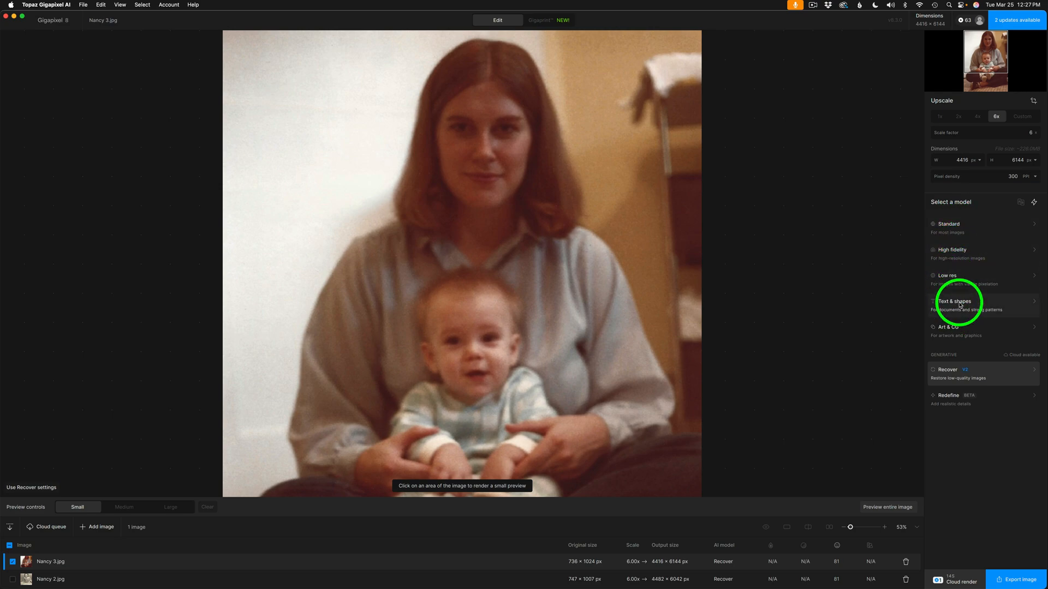
mouse_move(959, 336)
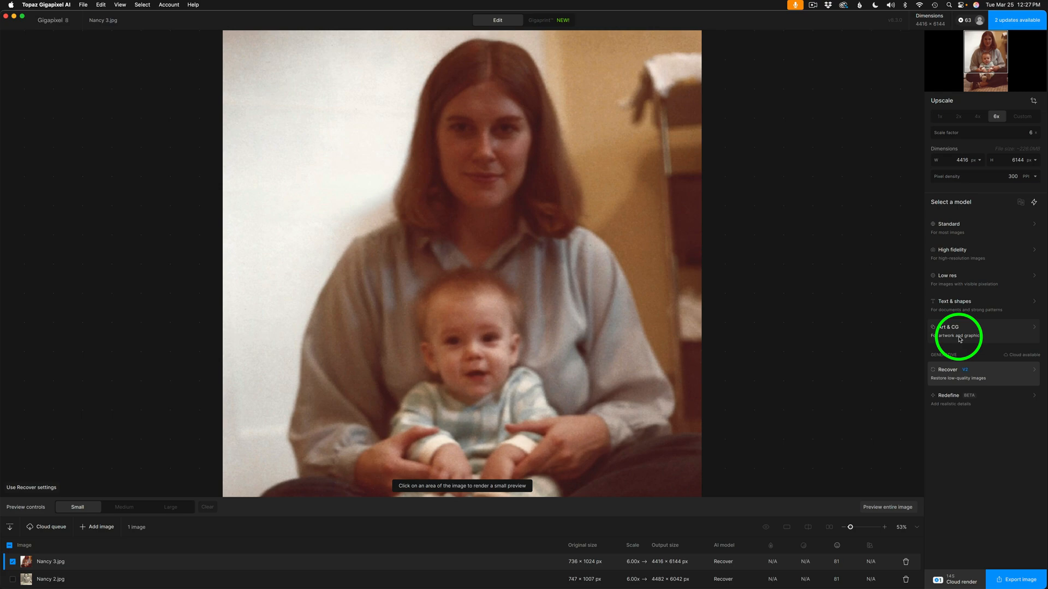
mouse_move(951, 365)
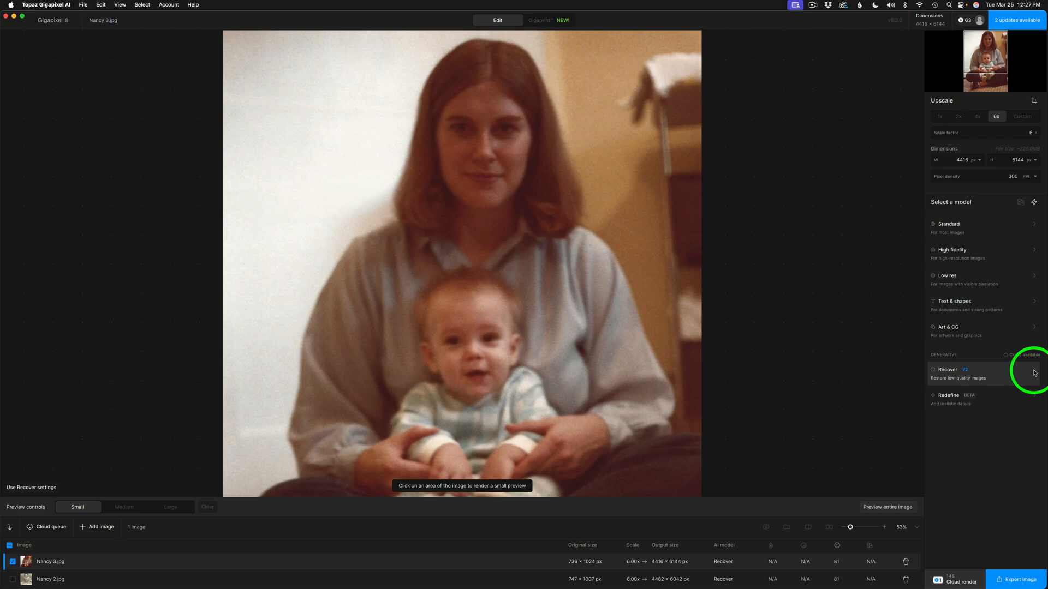
- Open the Recover model's settings, return to the model list, and reopen Recover
left_click(955, 373)
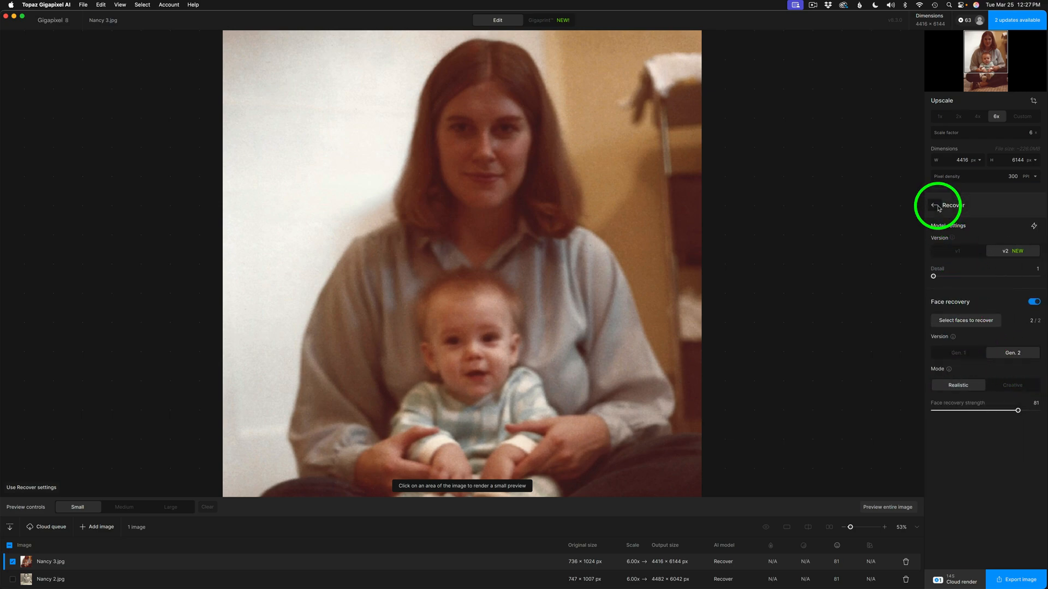
left_click(929, 205)
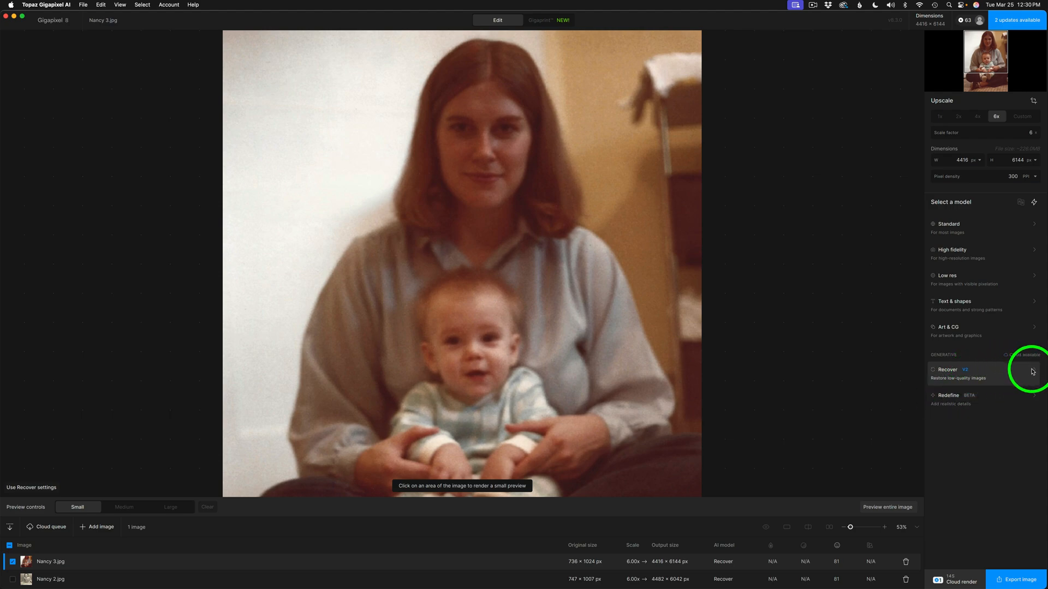
left_click(956, 372)
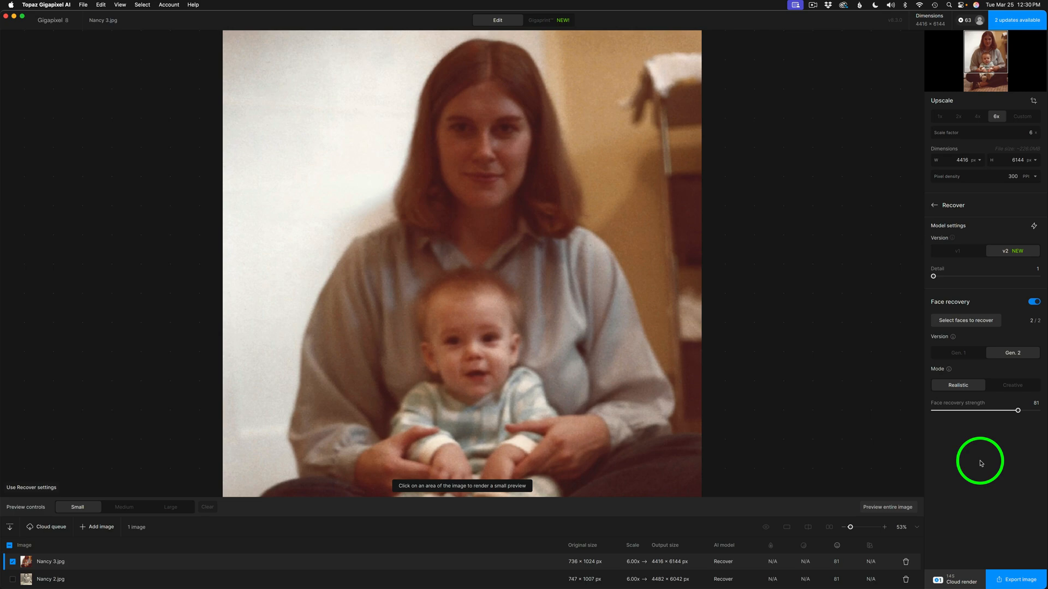
left_click(1035, 301)
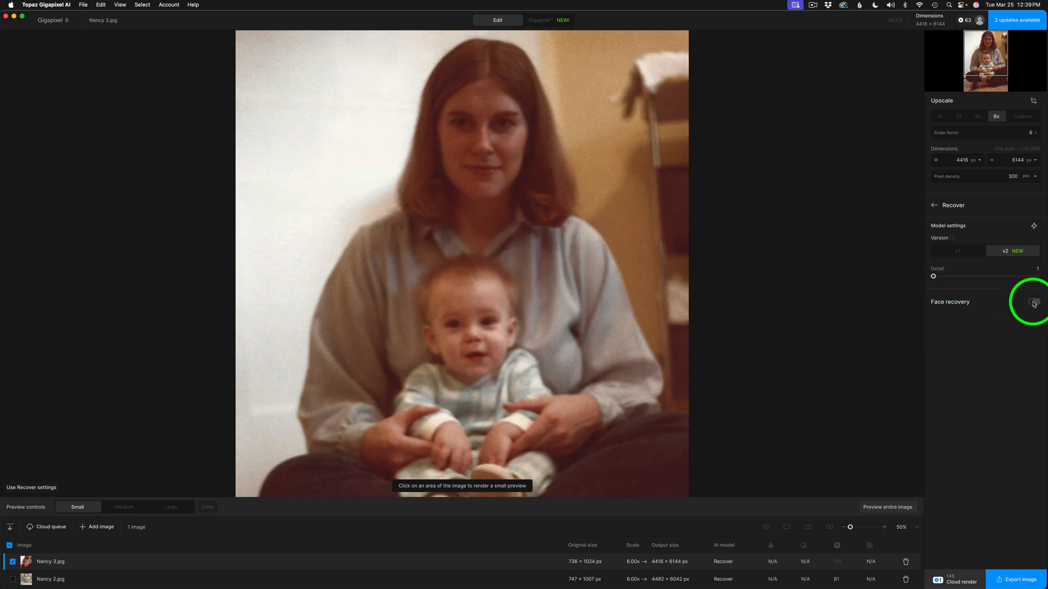
left_click(1035, 301)
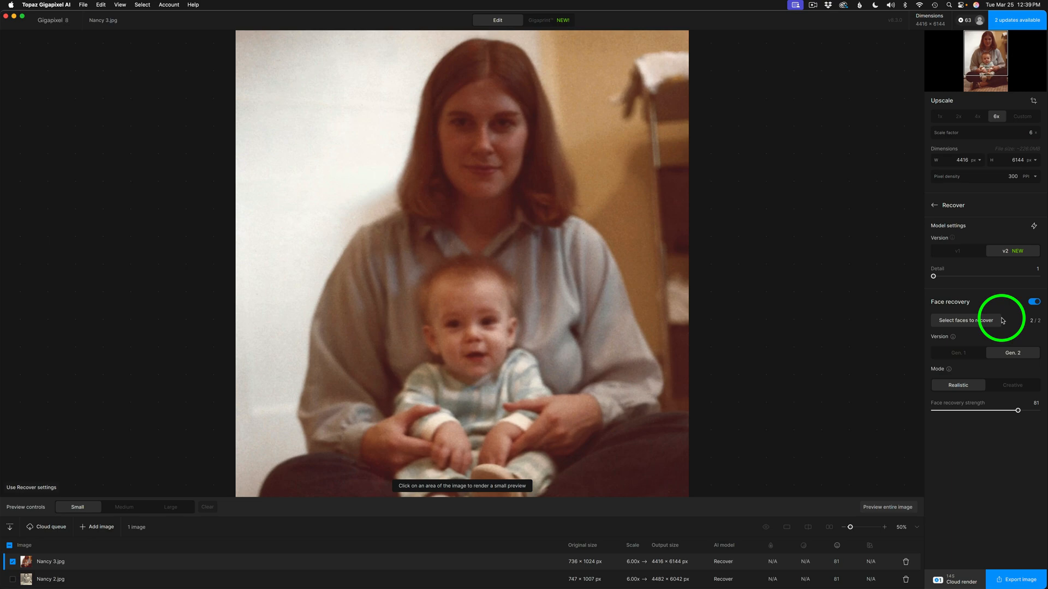
left_click(965, 320)
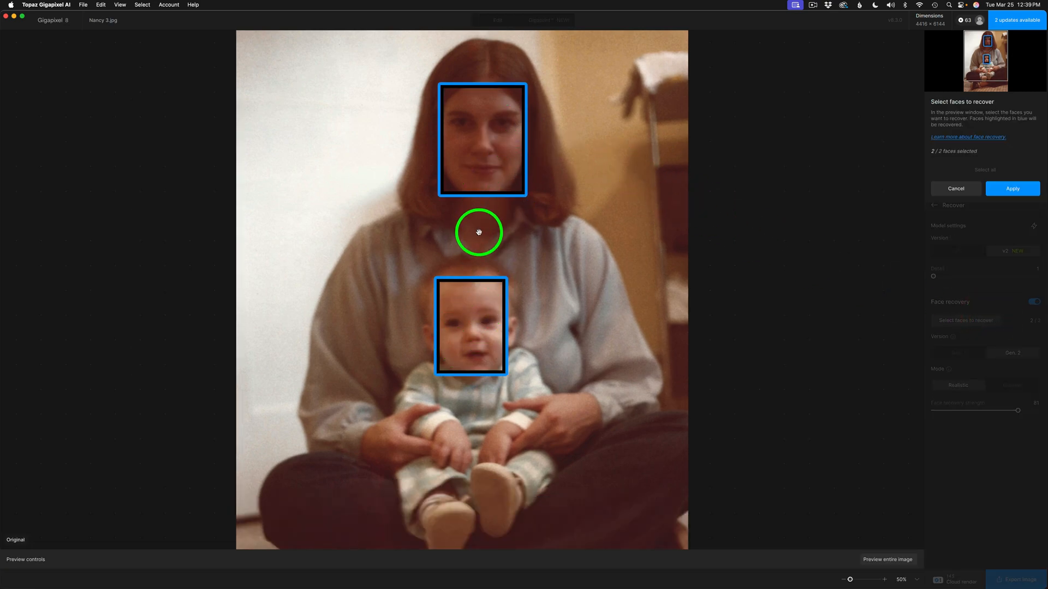
left_click(470, 328)
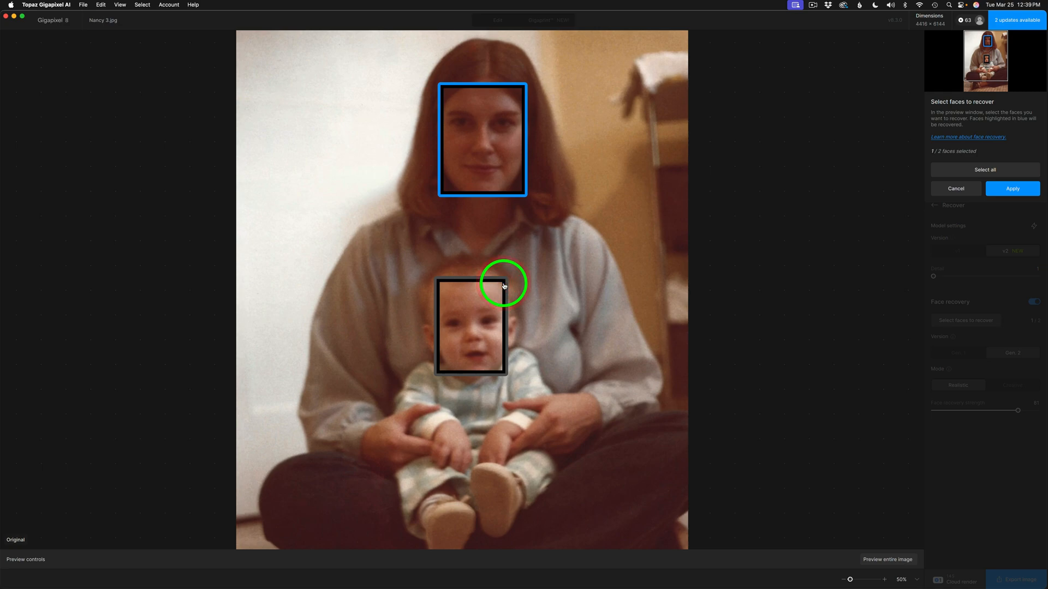
left_click(506, 283)
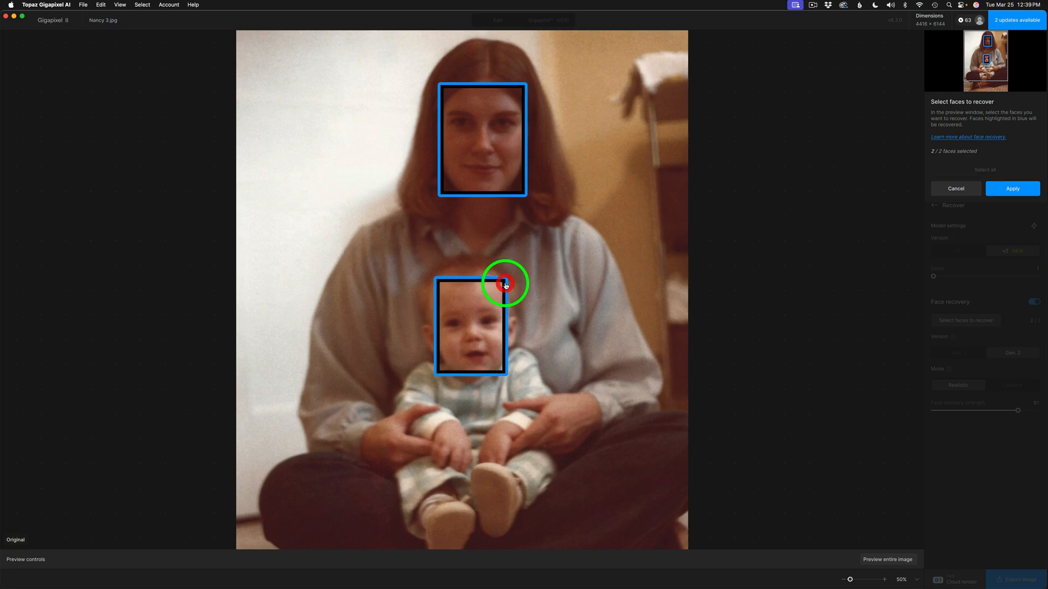
left_click(1012, 188)
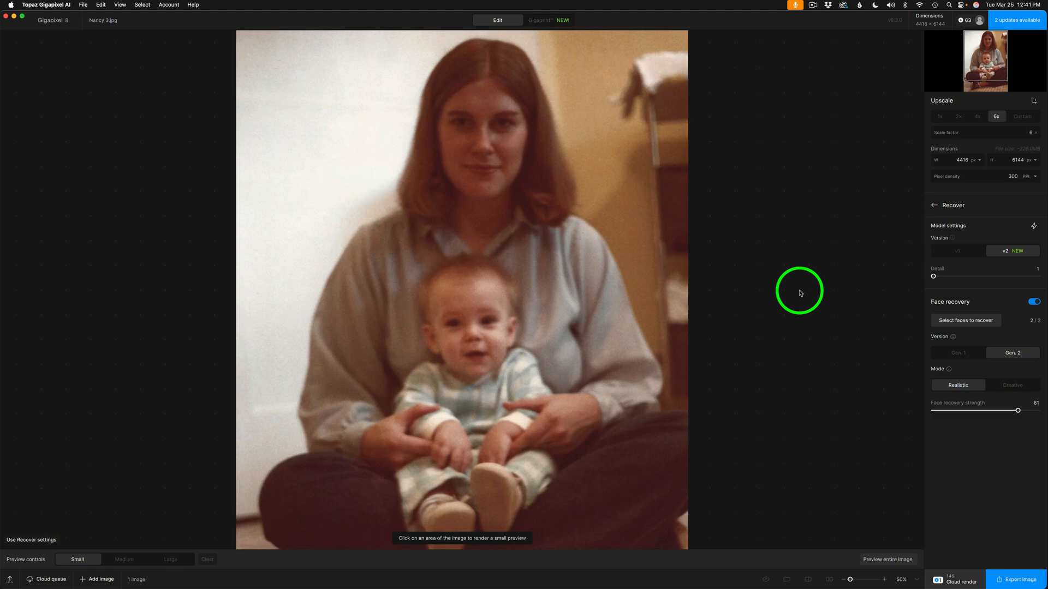
mouse_move(159, 550)
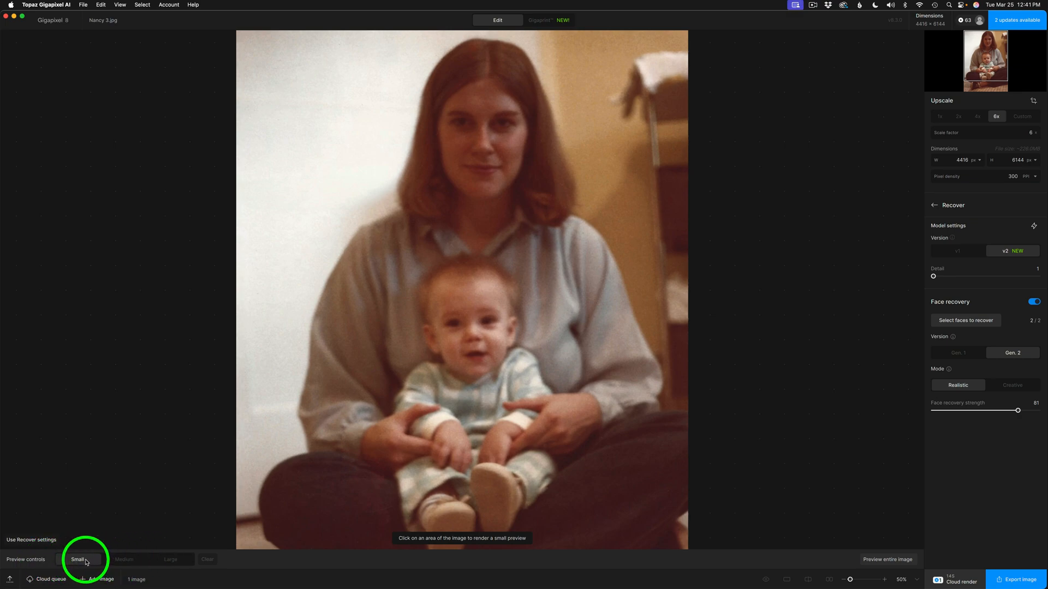
- Render small previews of the mother's face, baby's face and sleeve, and compare with the original
left_click(485, 139)
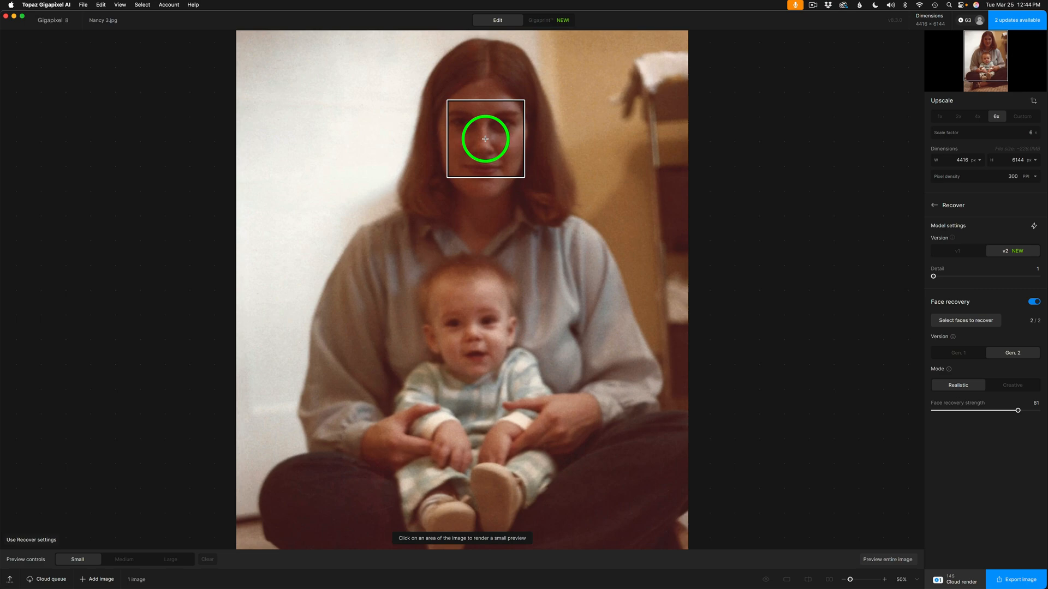
left_click(509, 143)
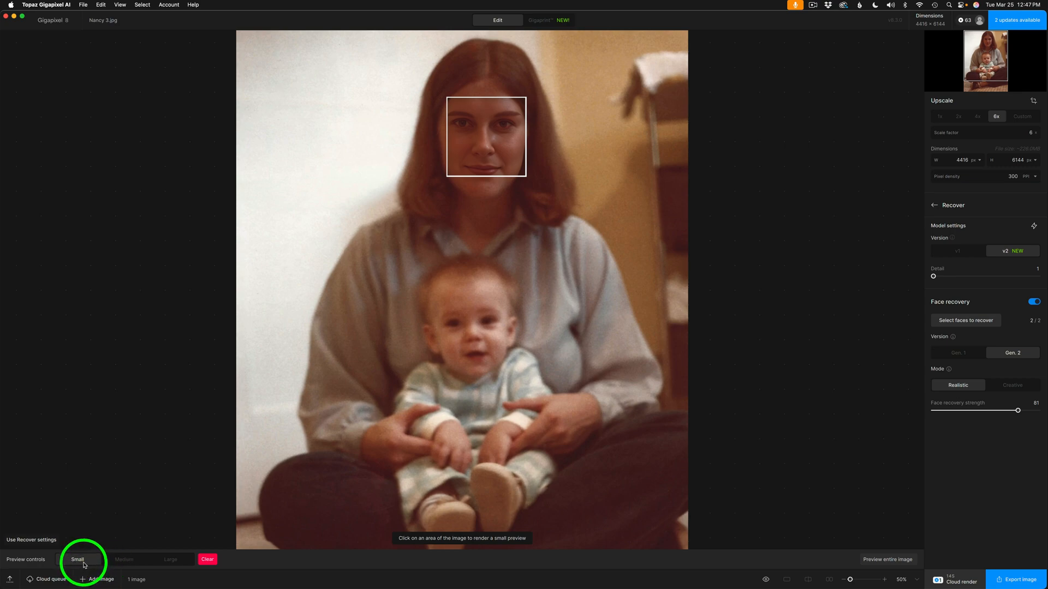
left_click(511, 319)
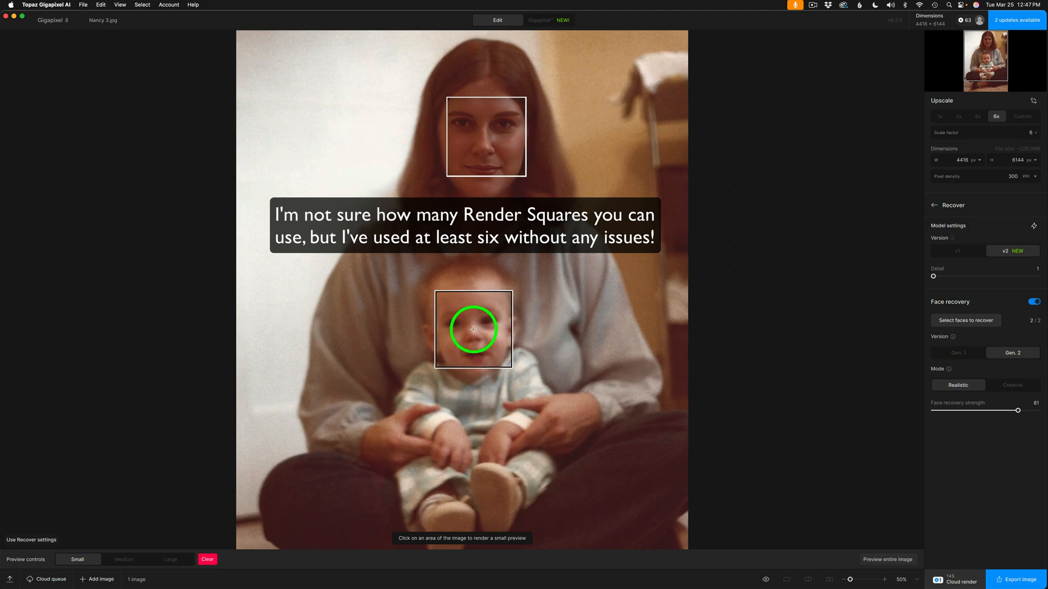
left_click(559, 336)
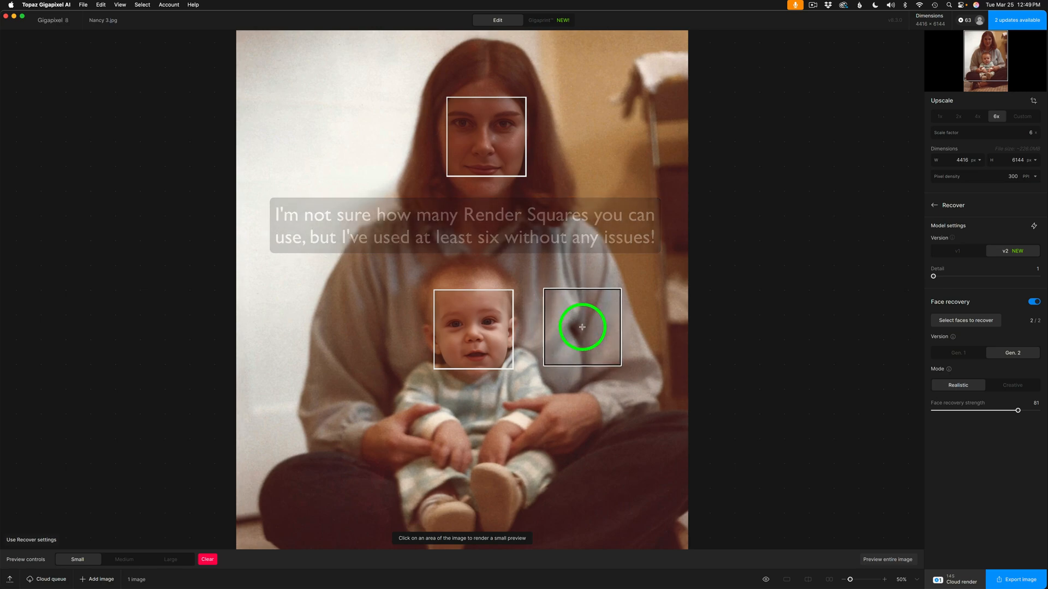
left_click_drag(582, 327, 623, 303)
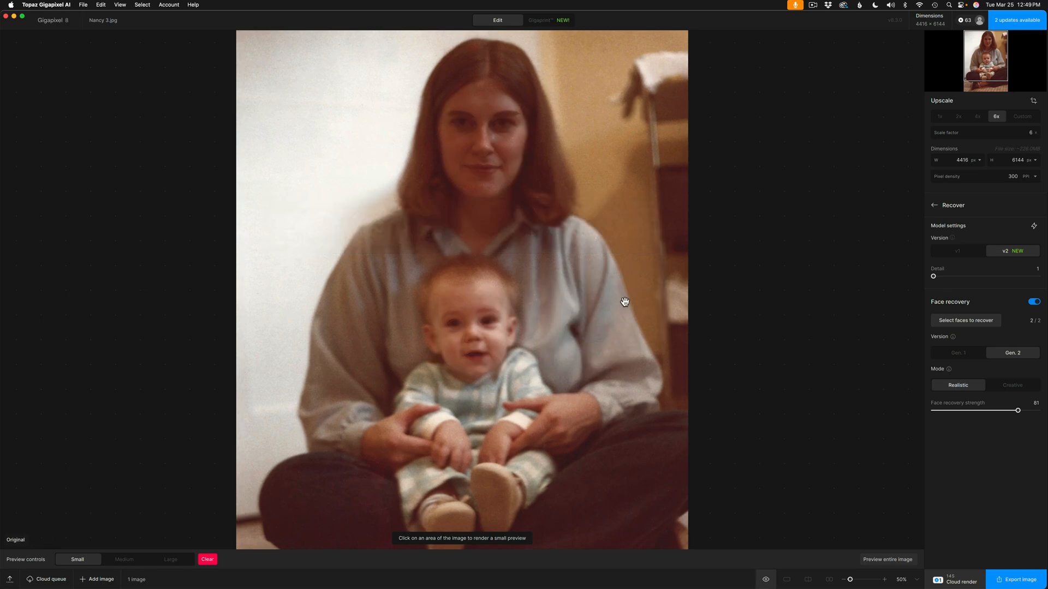
left_click(625, 302)
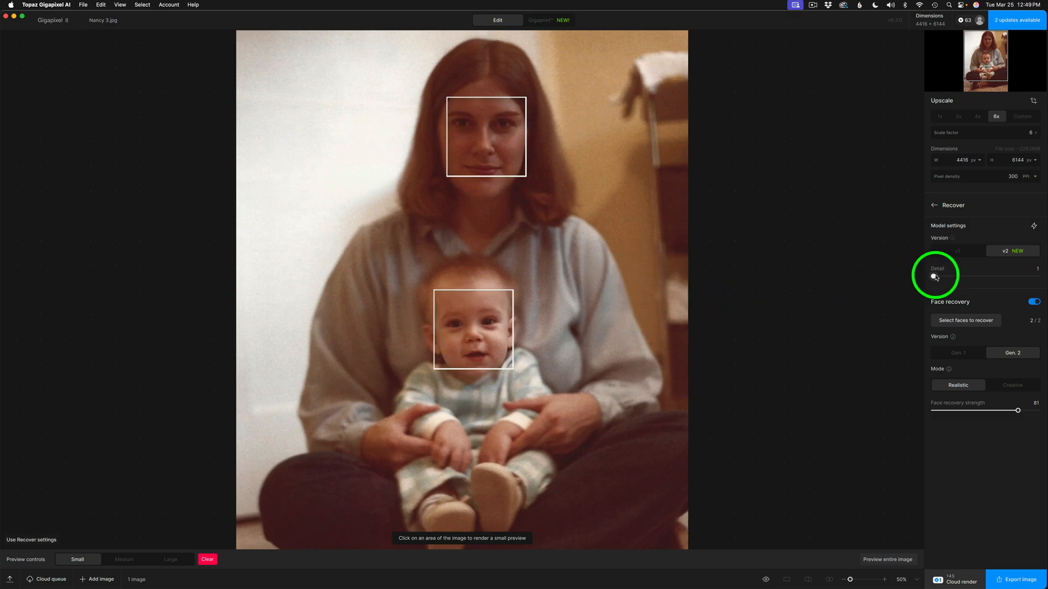
- Raise the Detail slider to about 29, then drag it down to the minimum of 1
left_click_drag(934, 277, 962, 277)
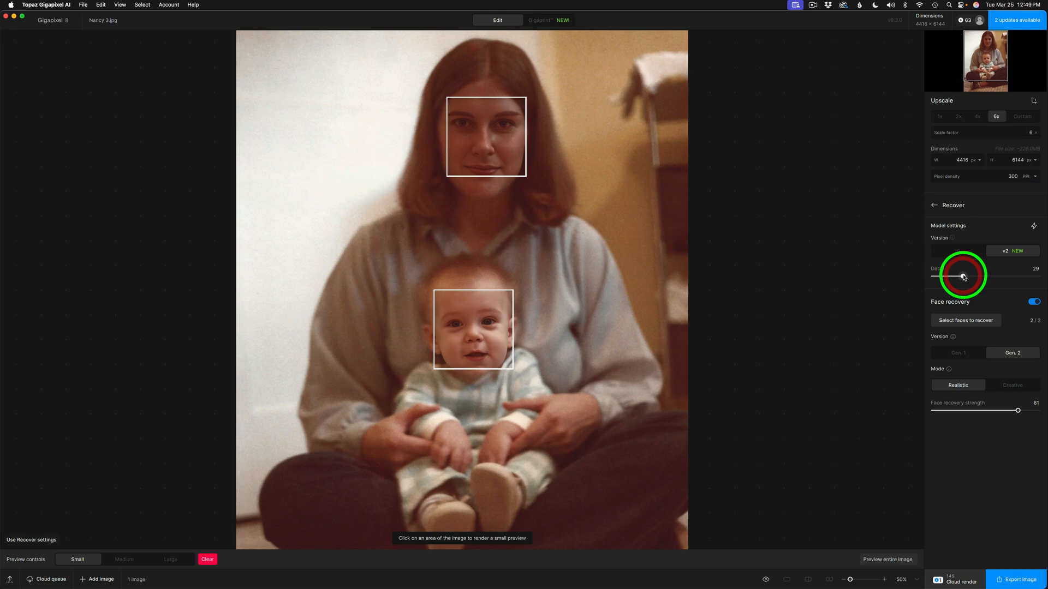
left_click_drag(956, 277, 989, 277)
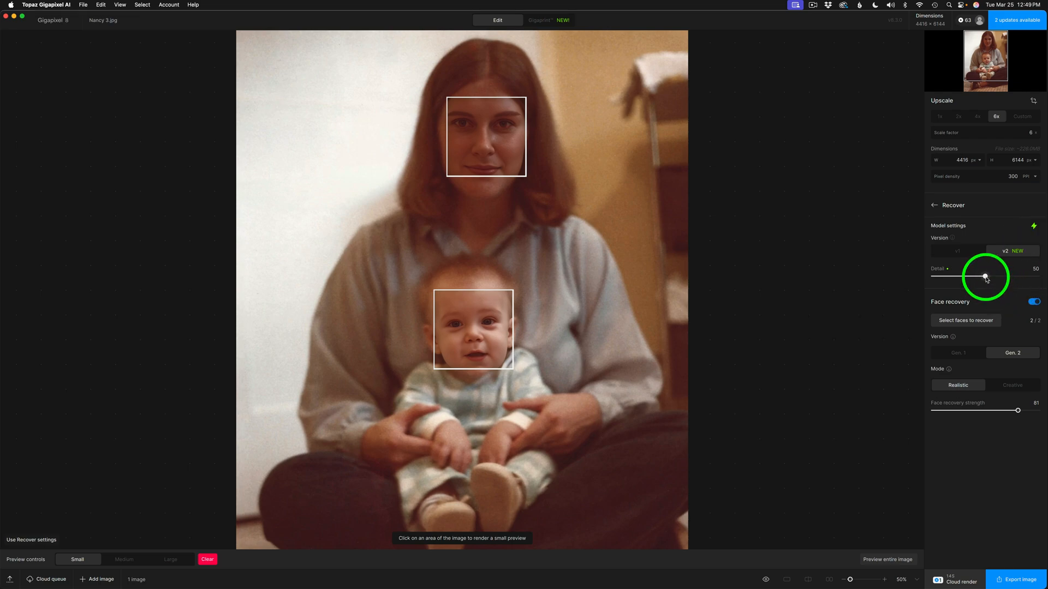
left_click_drag(985, 276, 934, 277)
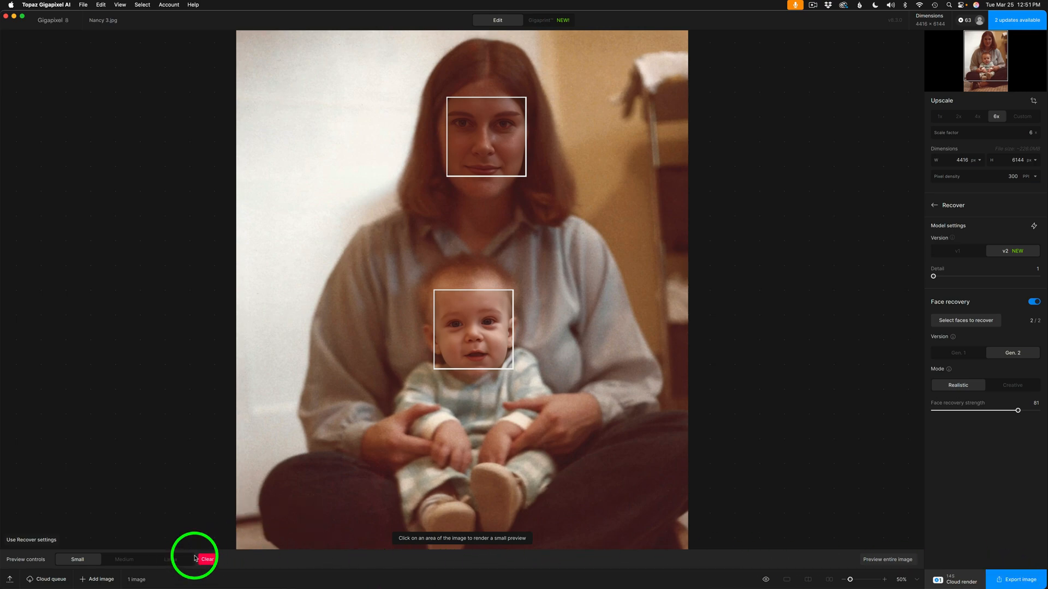
- Clear the small preview boxes, preview the entire photo, and dismiss the render notice
left_click(208, 559)
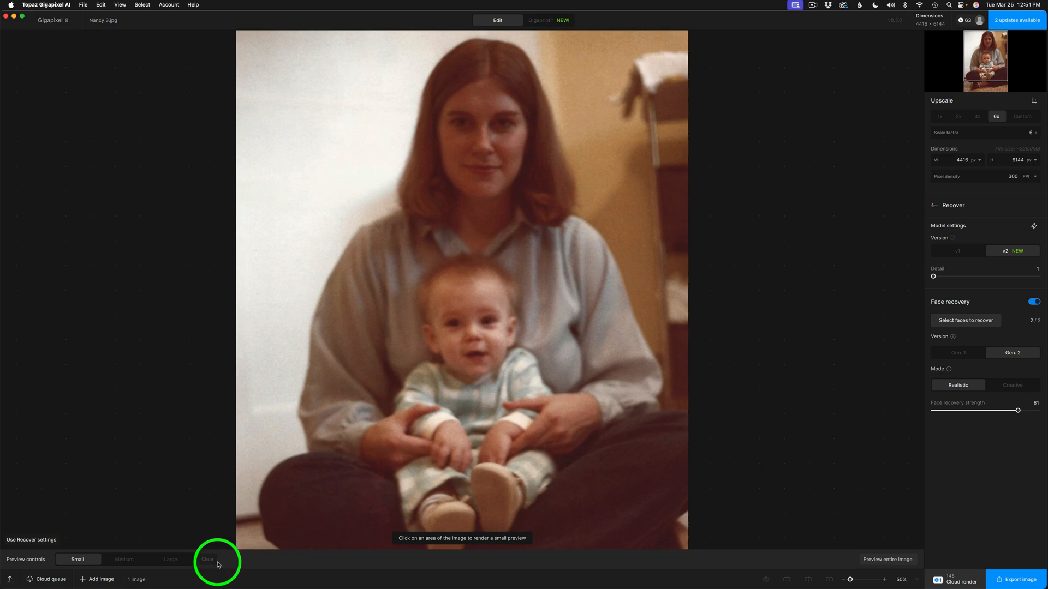
mouse_move(890, 559)
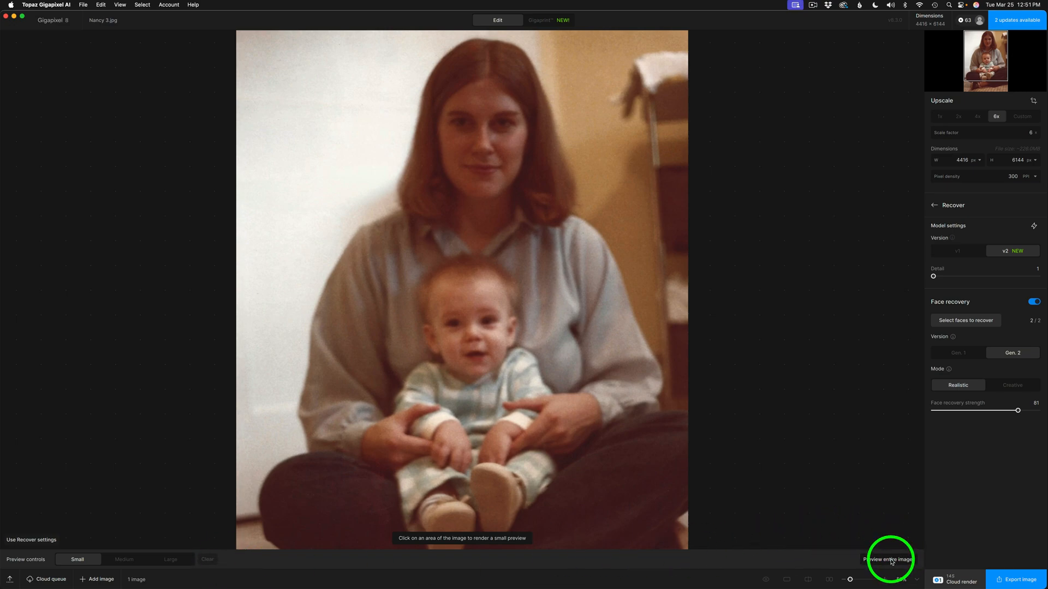
left_click(889, 559)
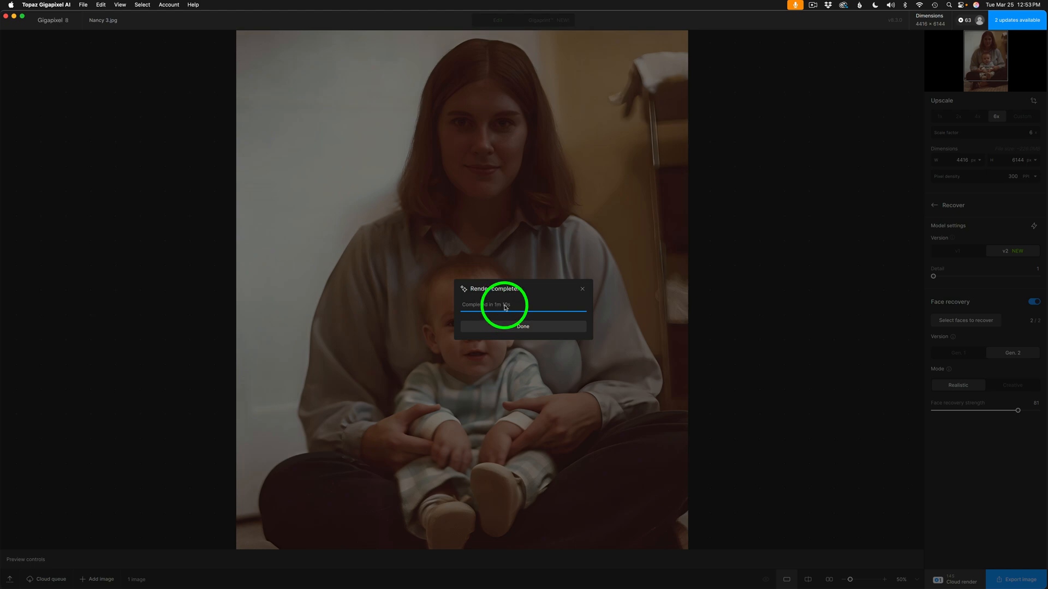
left_click(523, 326)
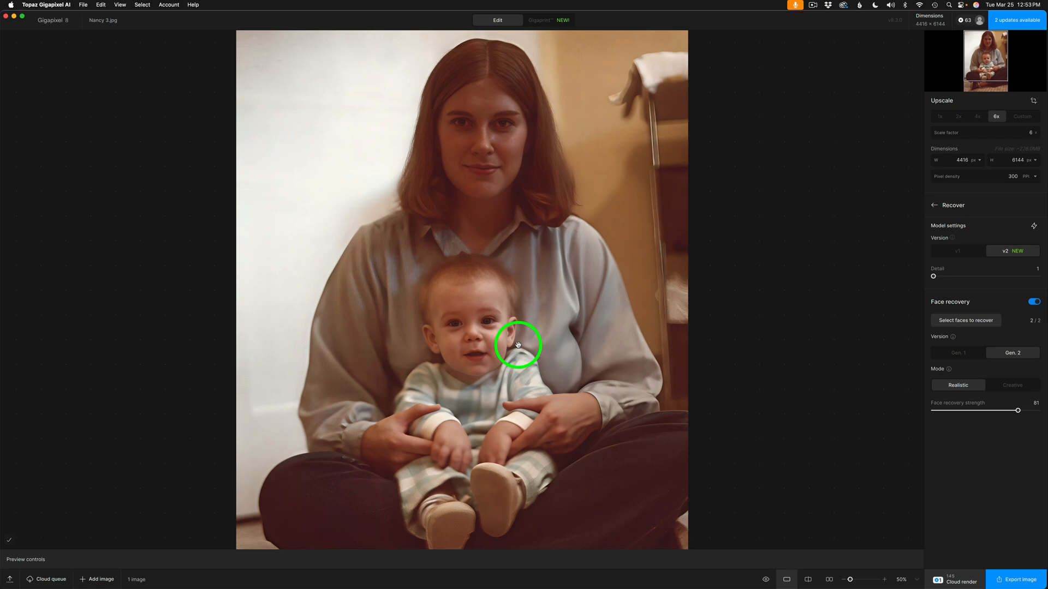
mouse_move(698, 333)
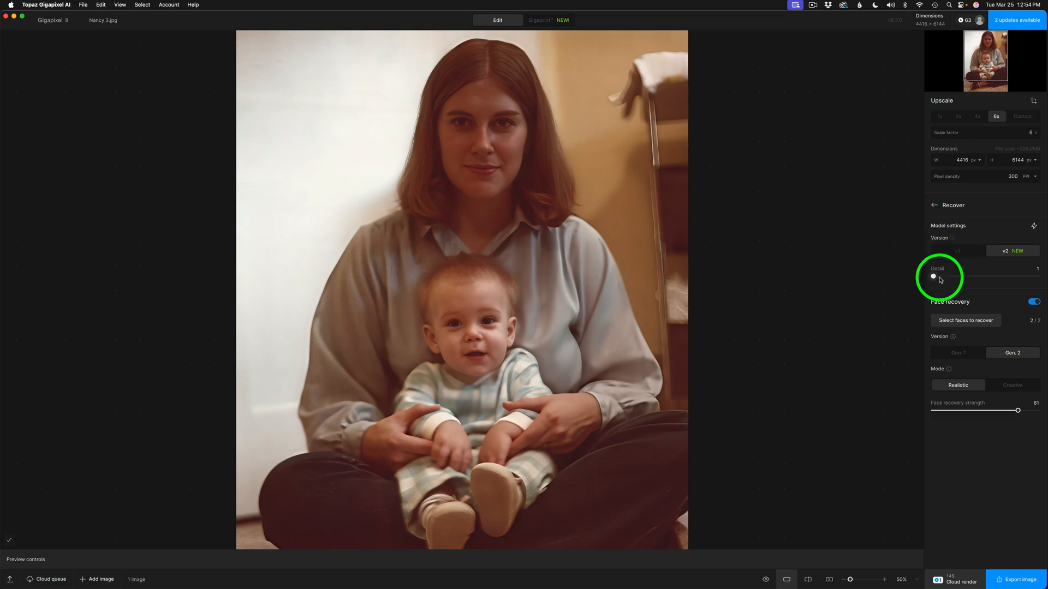
left_click_drag(934, 276, 941, 276)
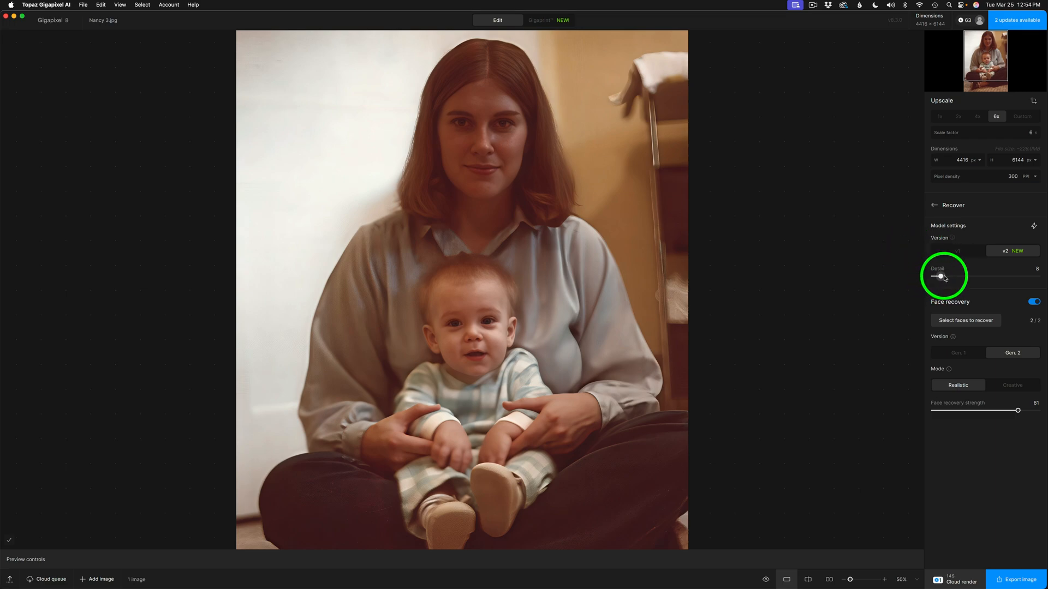
left_click_drag(939, 276, 1001, 277)
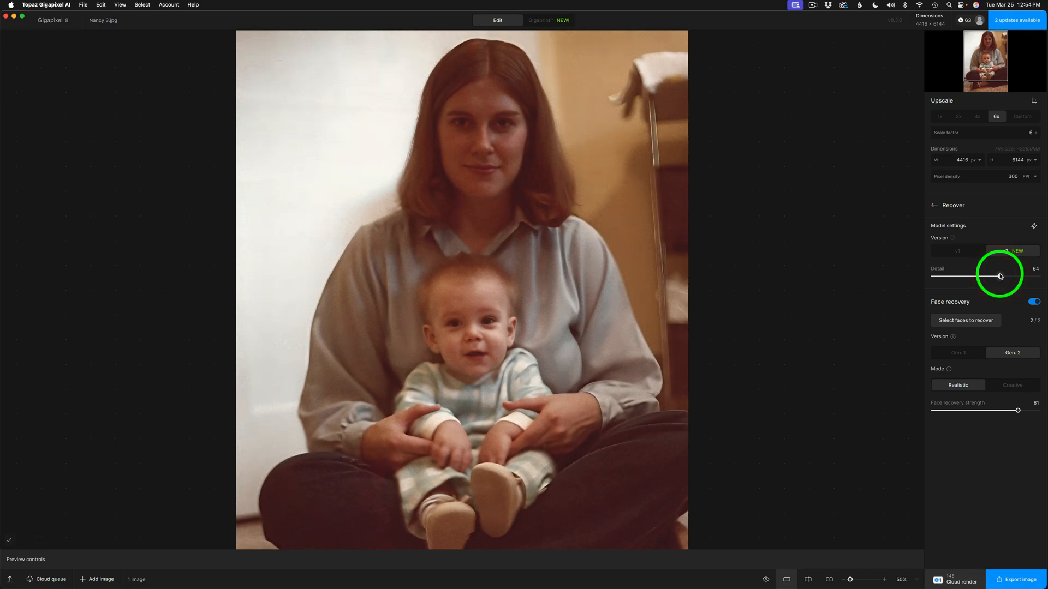
left_click_drag(996, 276, 1038, 276)
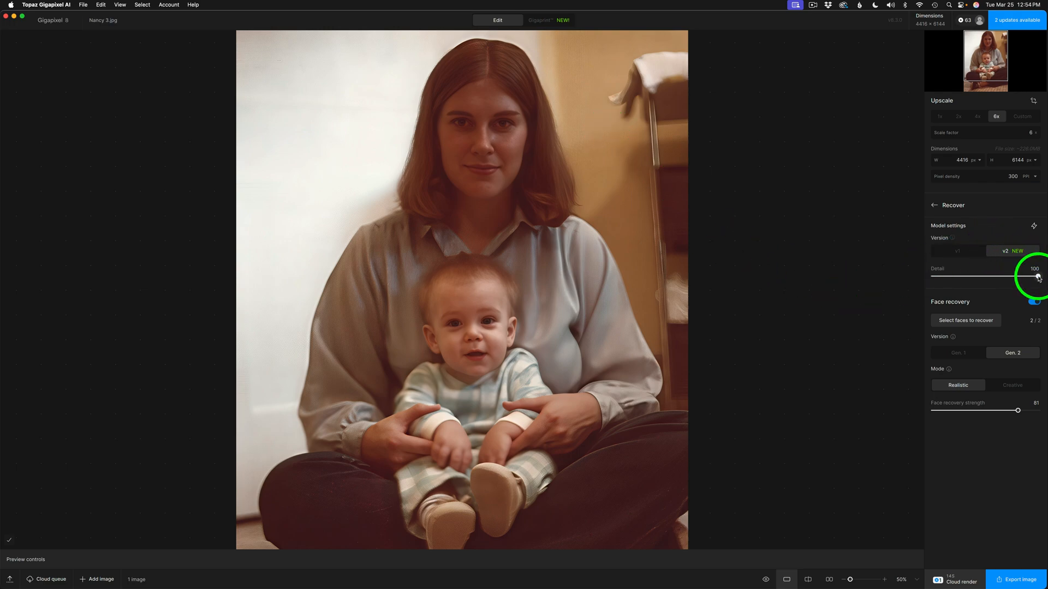
left_click_drag(1036, 277, 928, 277)
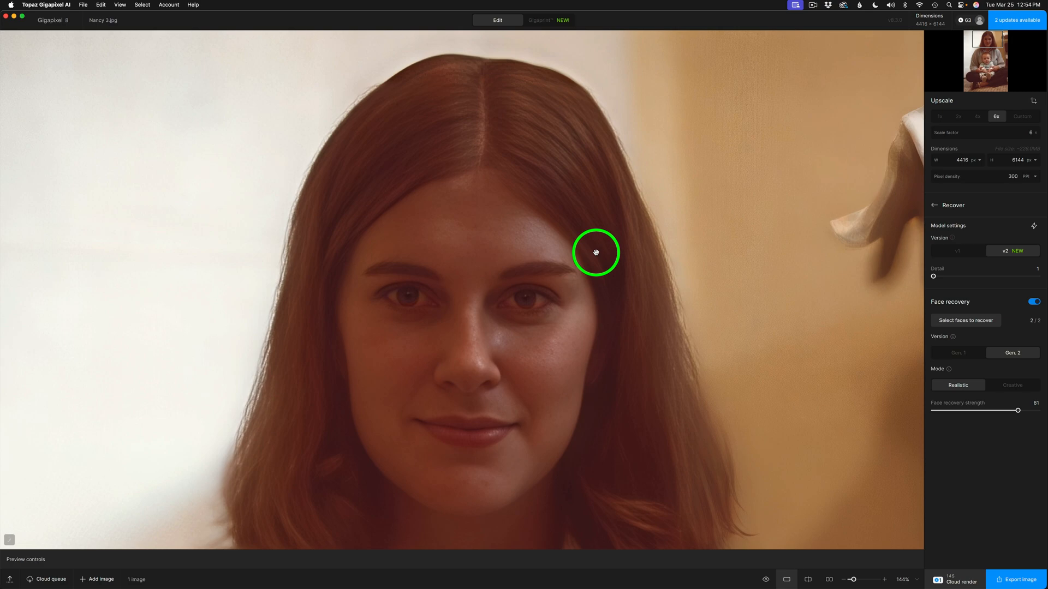
mouse_move(934, 276)
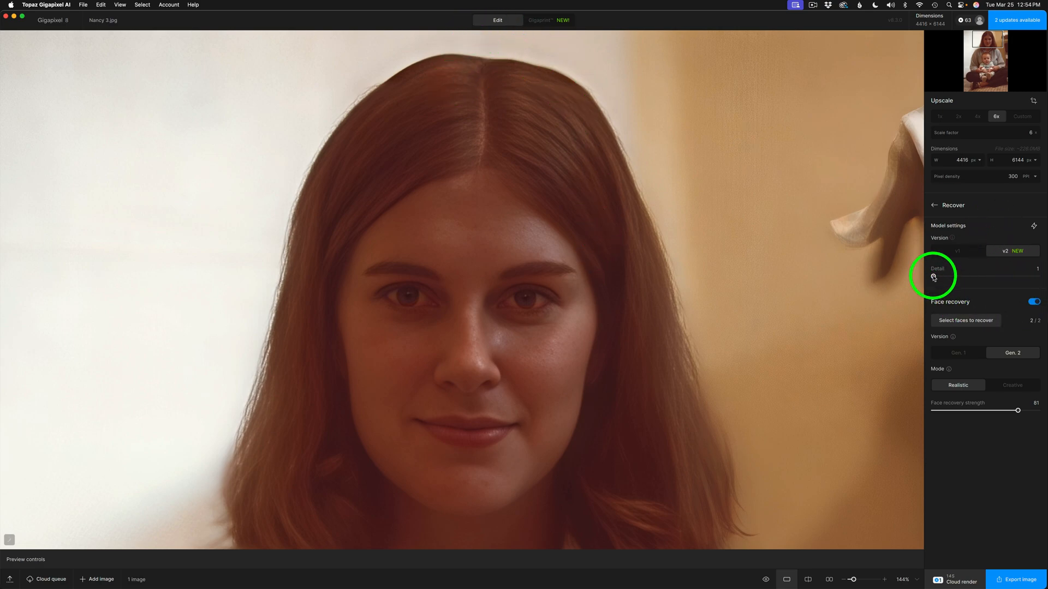
left_click_drag(933, 276, 1036, 277)
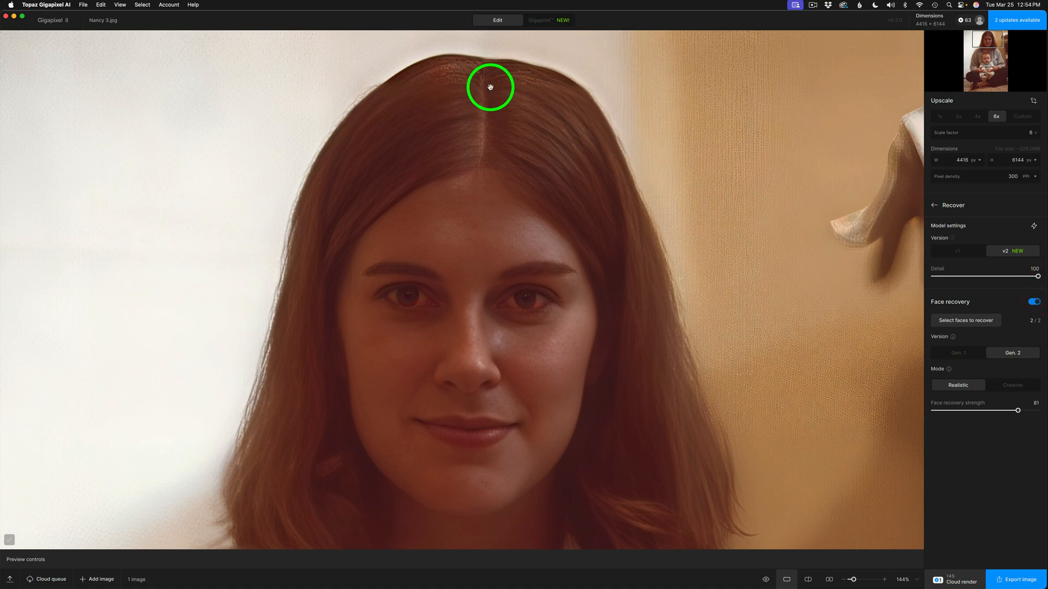
mouse_move(874, 340)
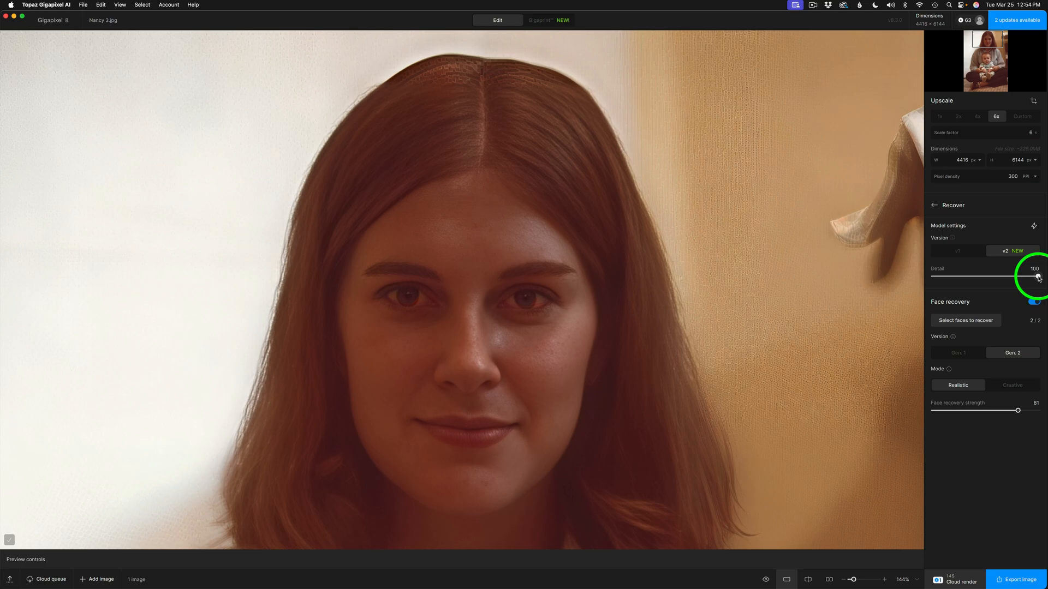
left_click_drag(1035, 276, 934, 277)
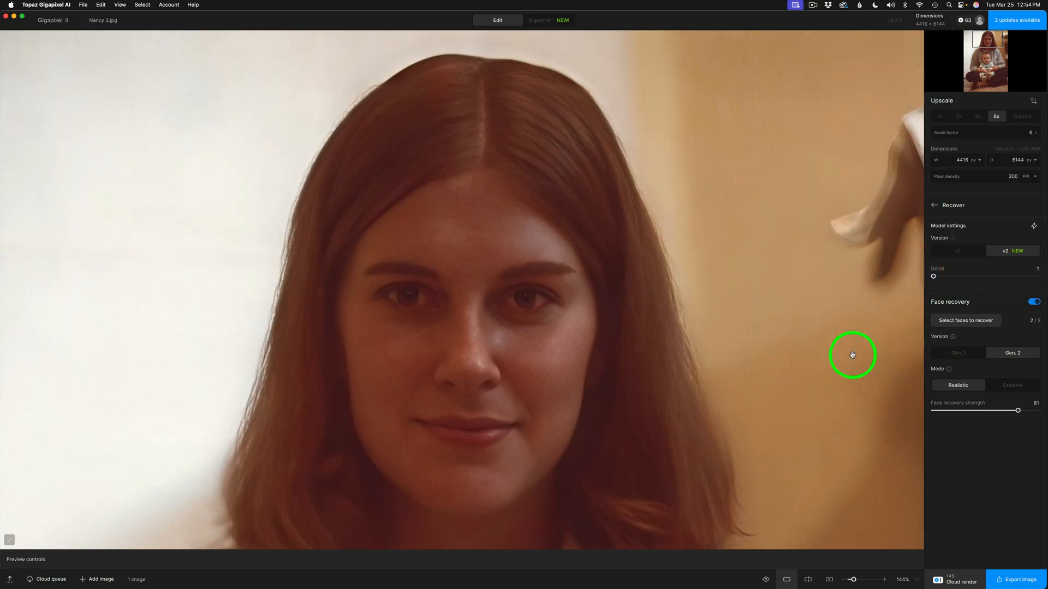
mouse_move(714, 385)
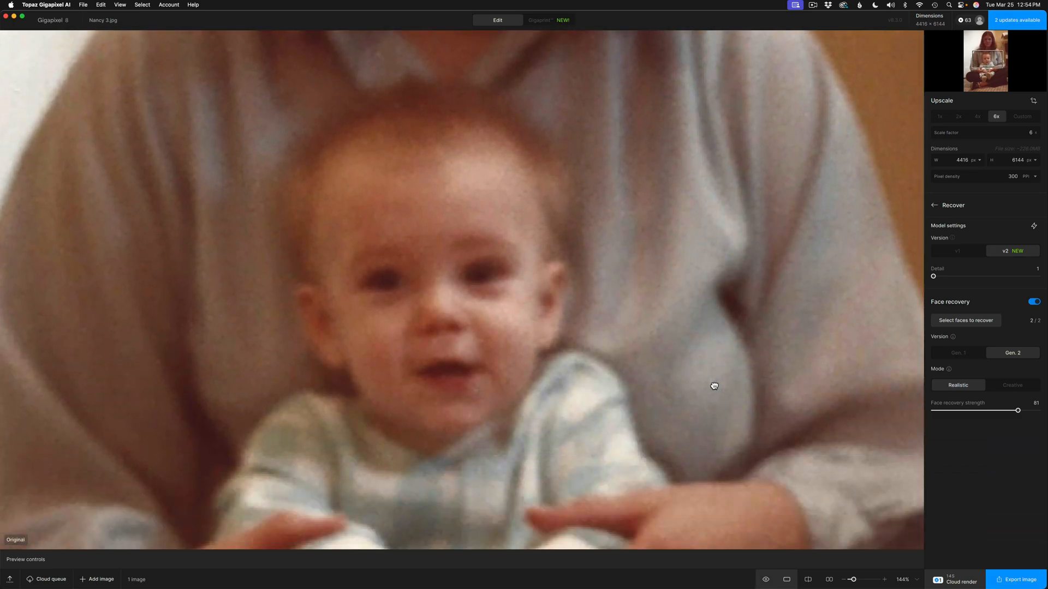
left_click(787, 578)
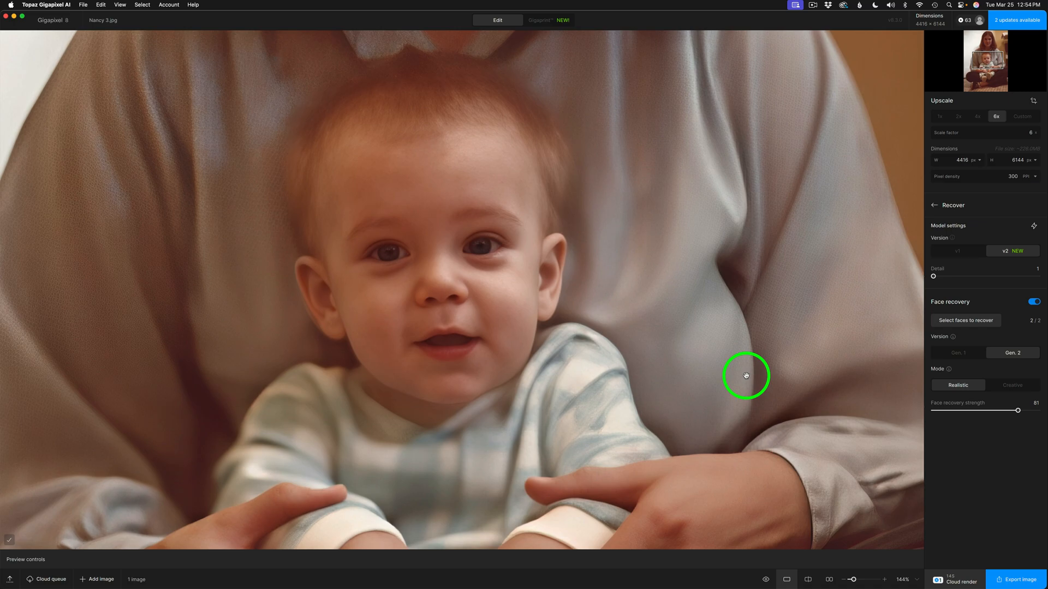
left_click(899, 579)
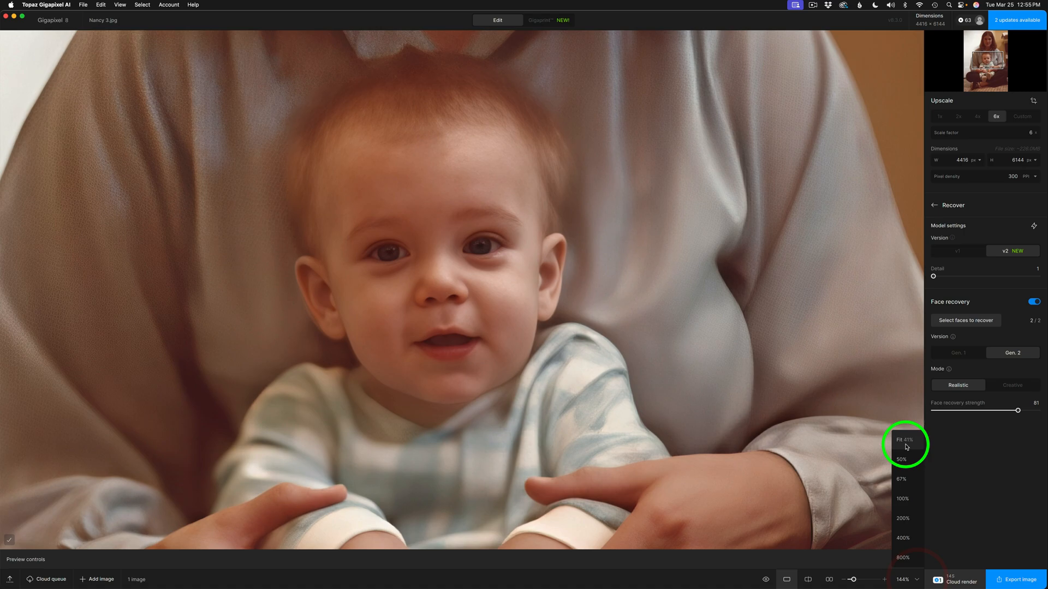
left_click(901, 440)
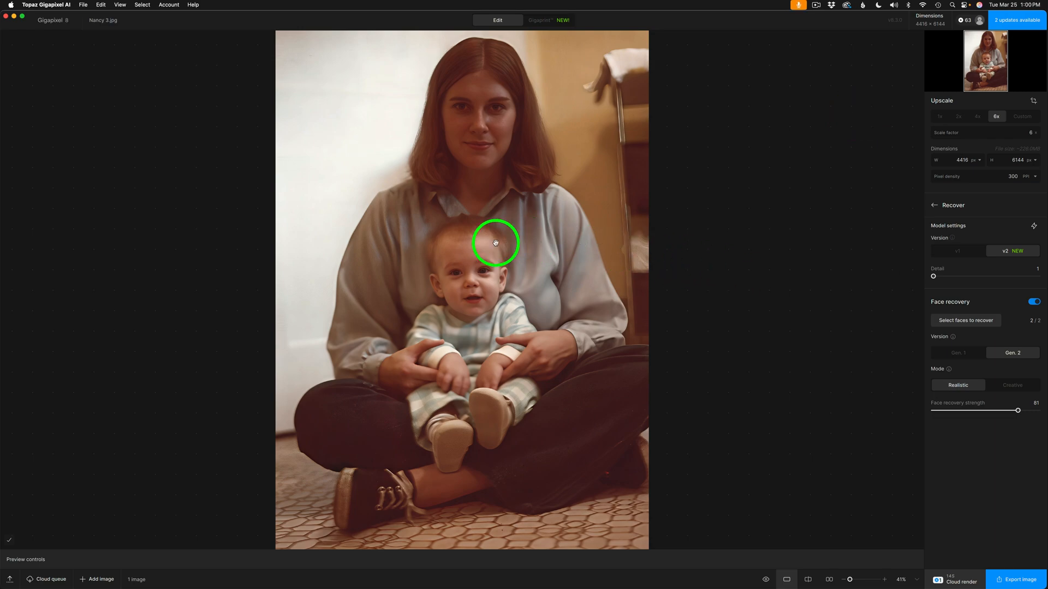
mouse_move(958, 501)
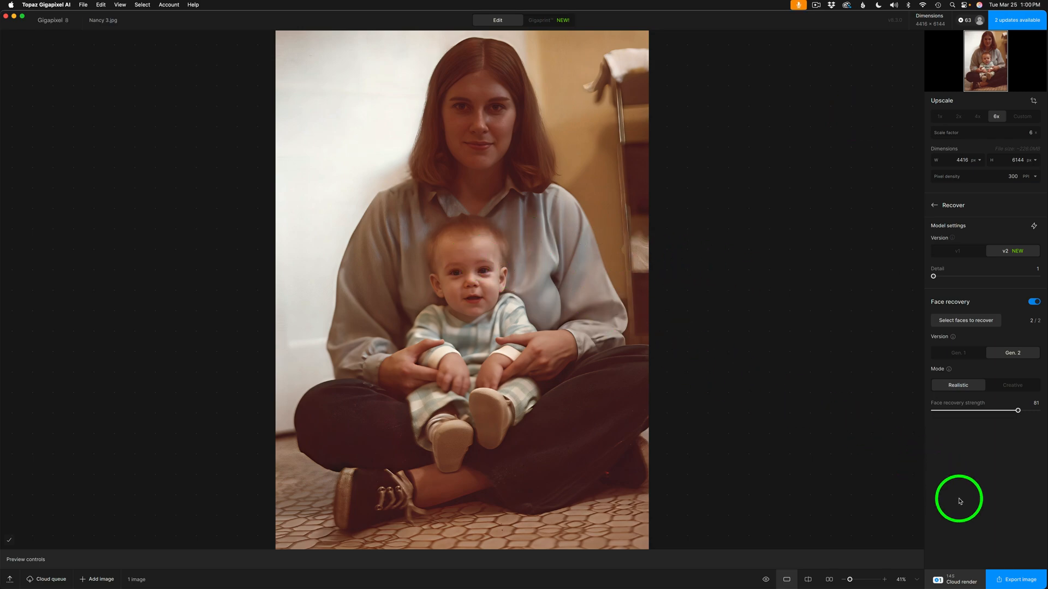
left_click(1016, 579)
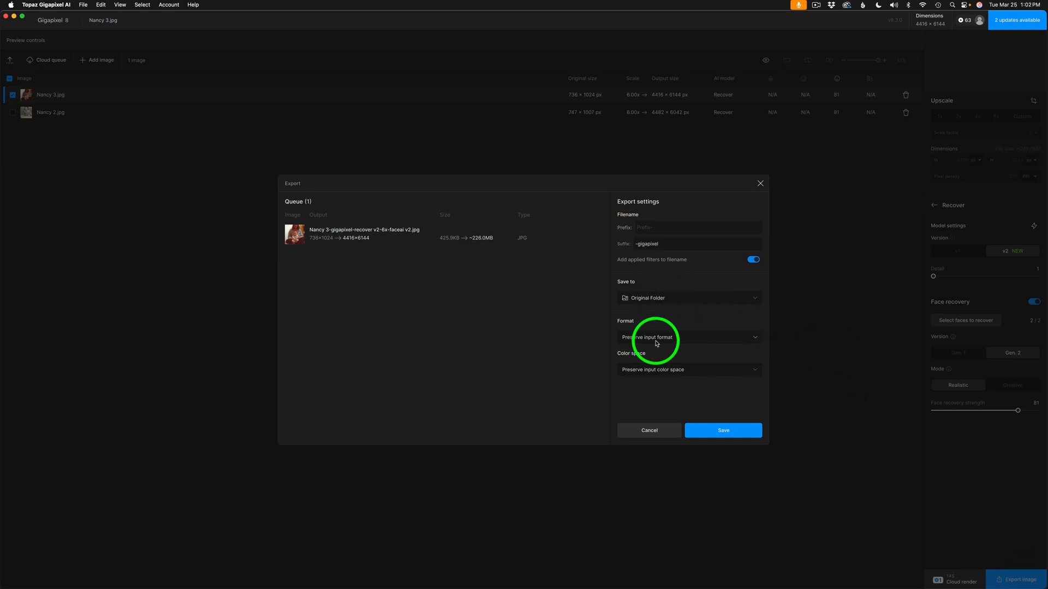
mouse_move(682, 379)
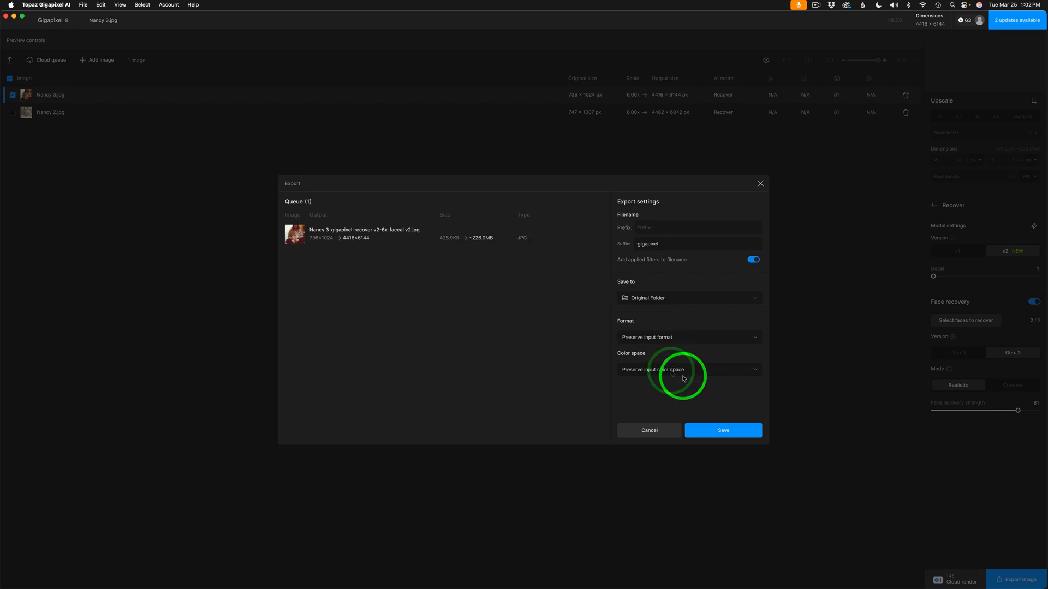
mouse_move(711, 274)
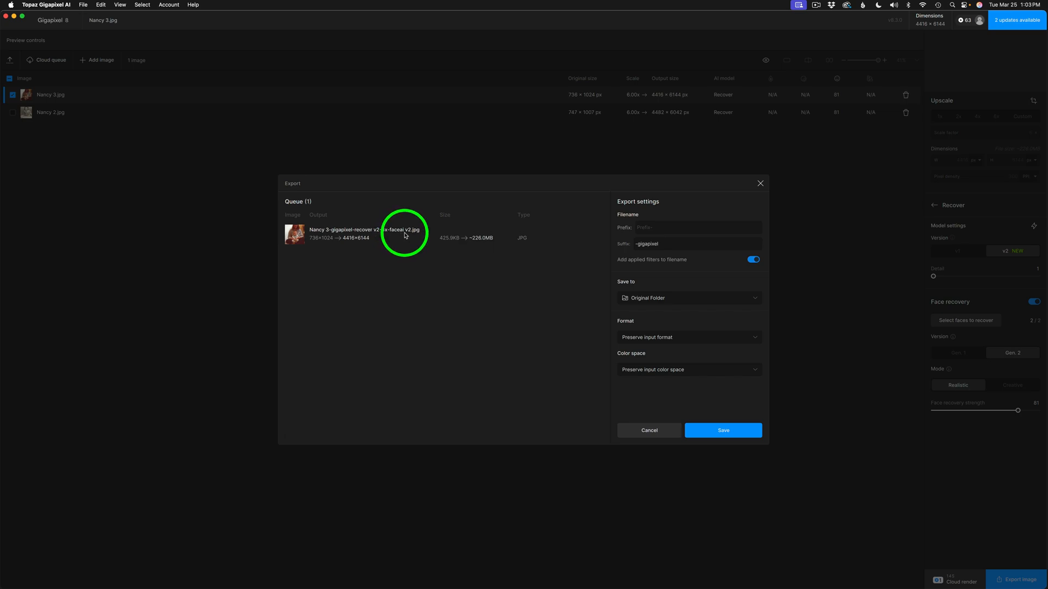
mouse_move(456, 292)
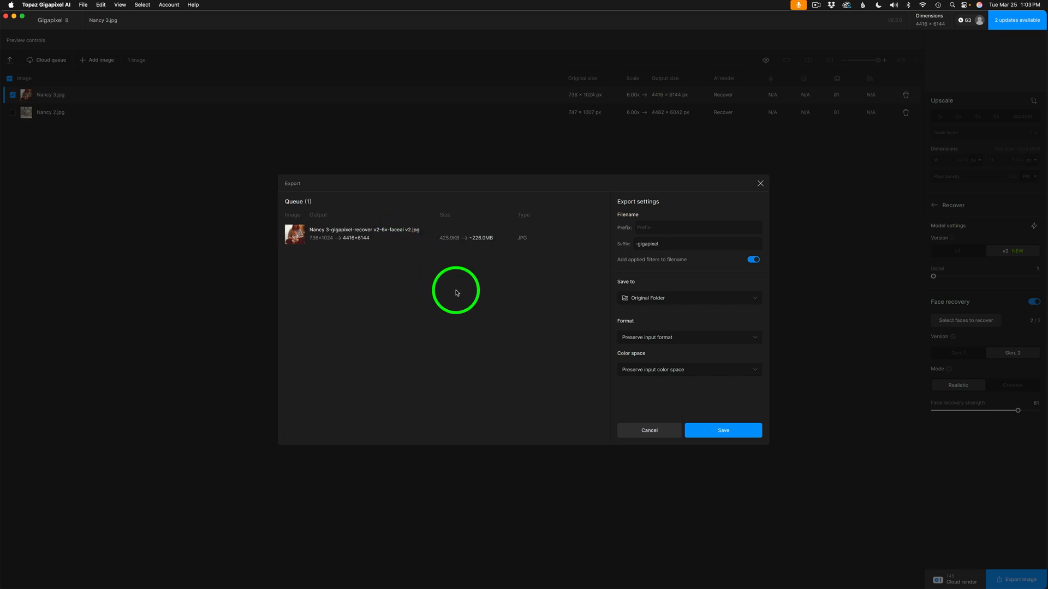
- Save the Nancy 3 upscale as a JPG in the original folder and close the export window
left_click(723, 431)
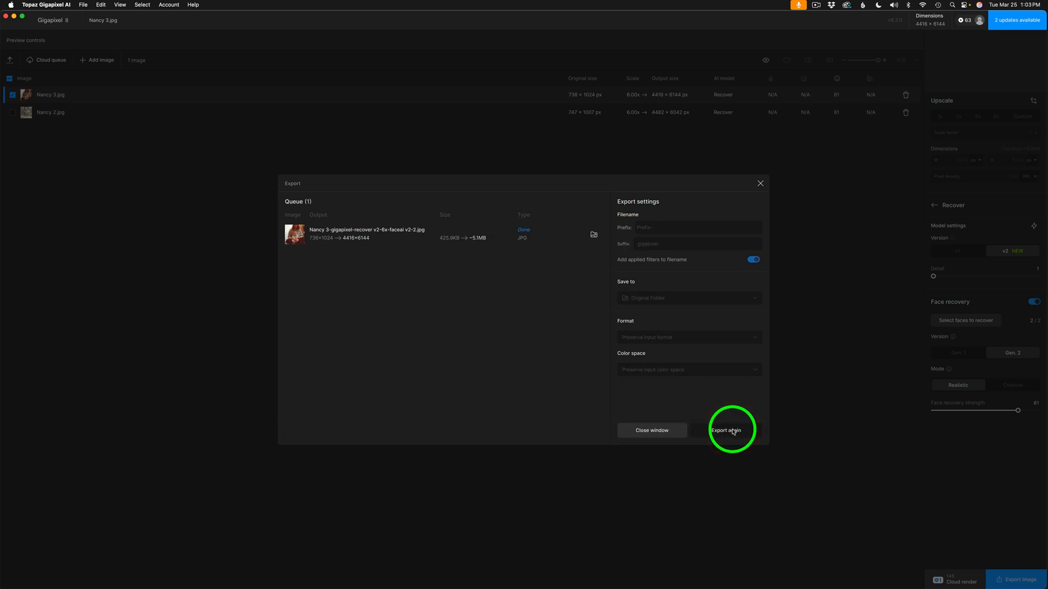
left_click(651, 429)
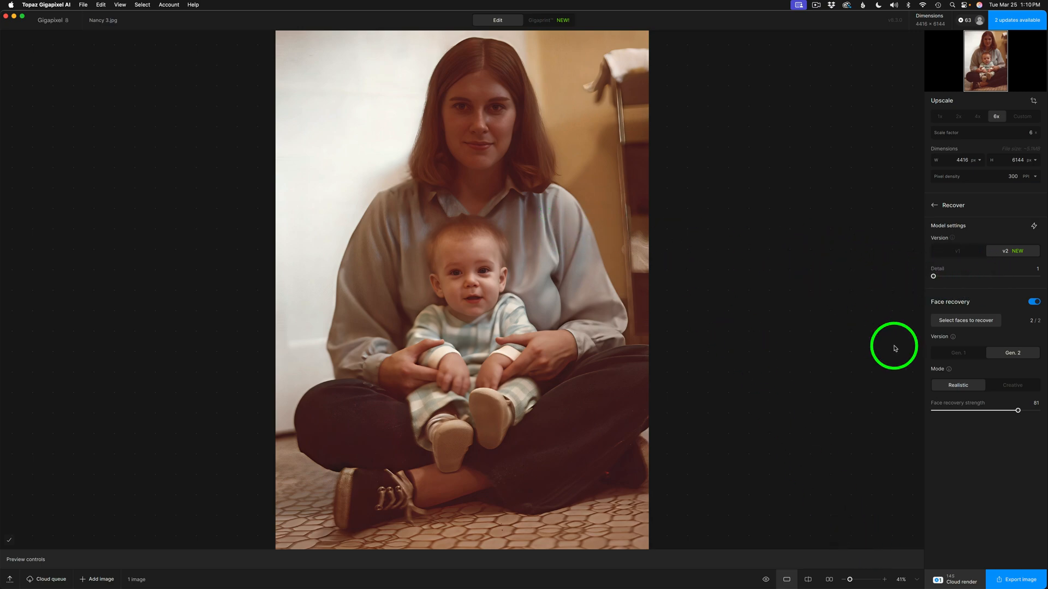
mouse_move(806, 374)
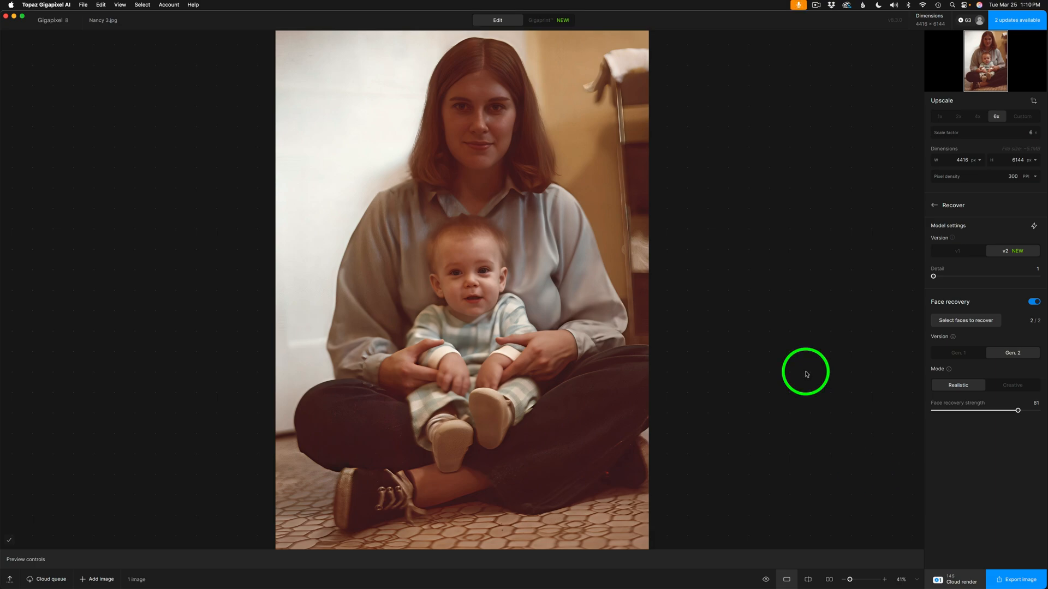
mouse_move(96, 464)
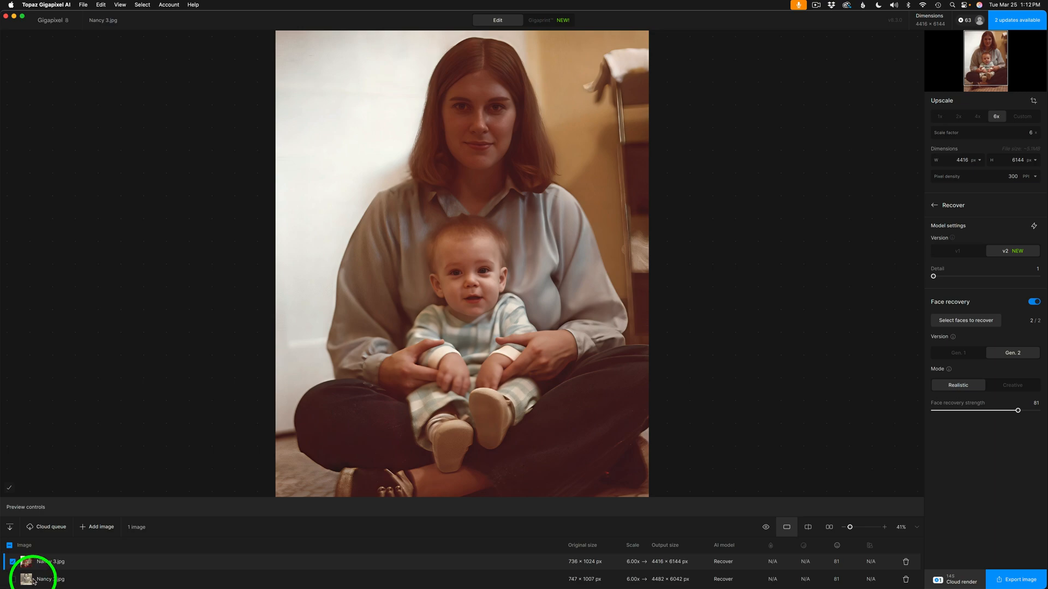
- Switch to Nancy 2.jpg and render a small preview of the girl's dress
left_click(44, 578)
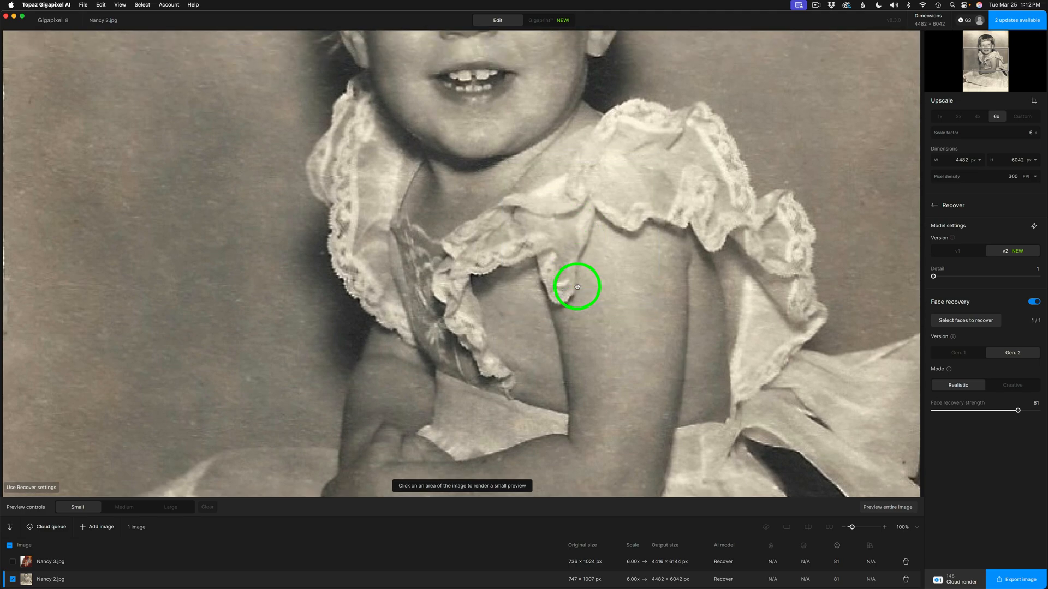
left_click(611, 340)
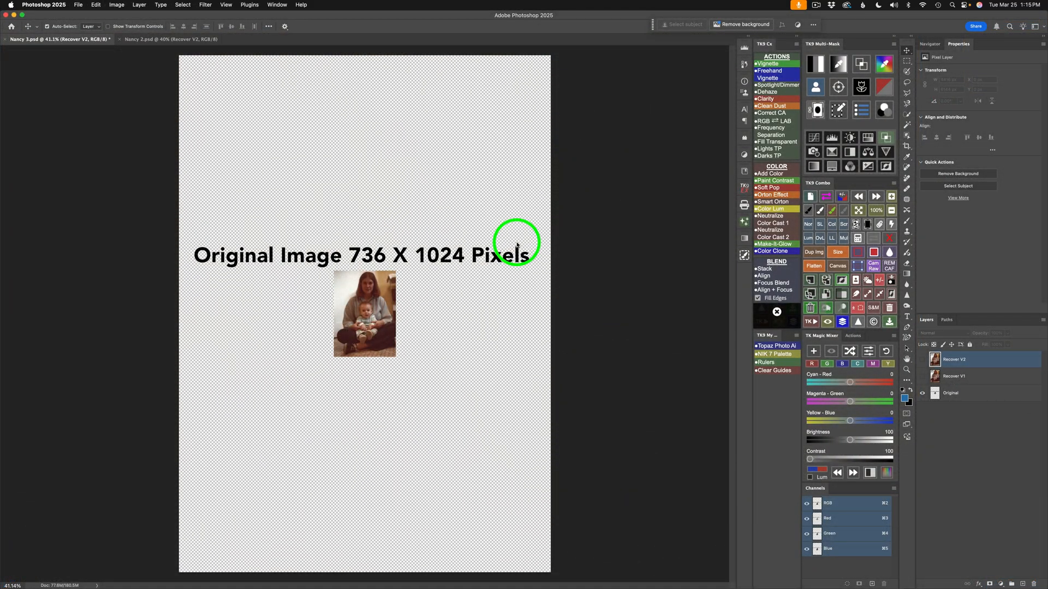
mouse_move(496, 197)
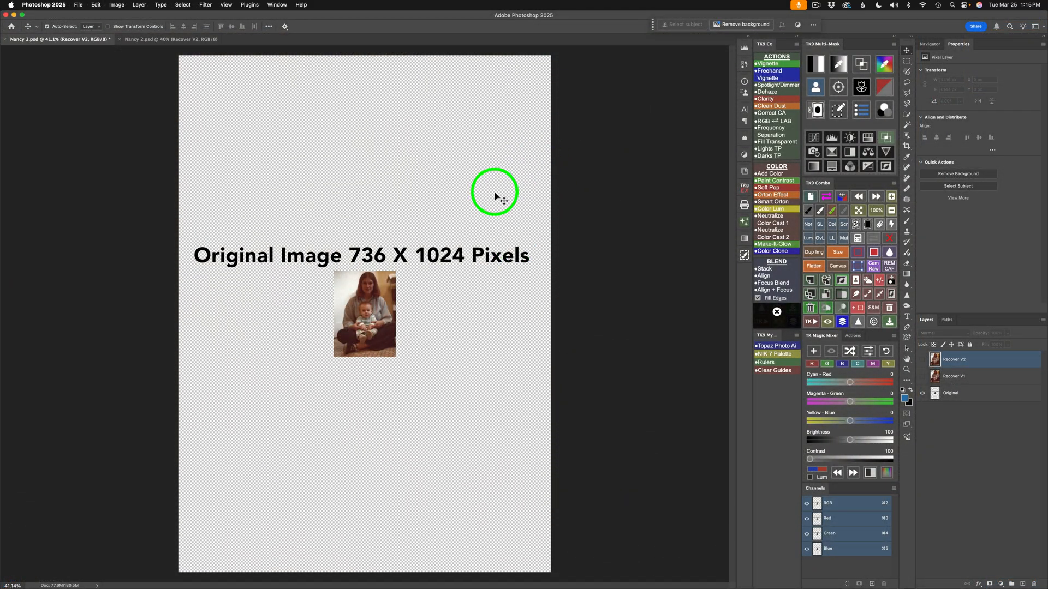
mouse_move(407, 268)
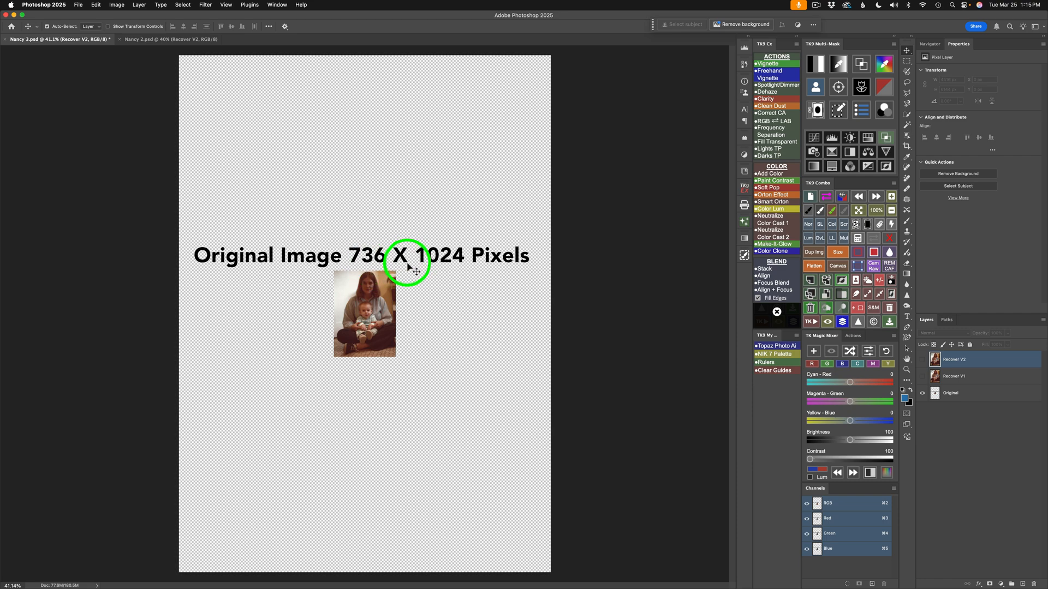
mouse_move(923, 381)
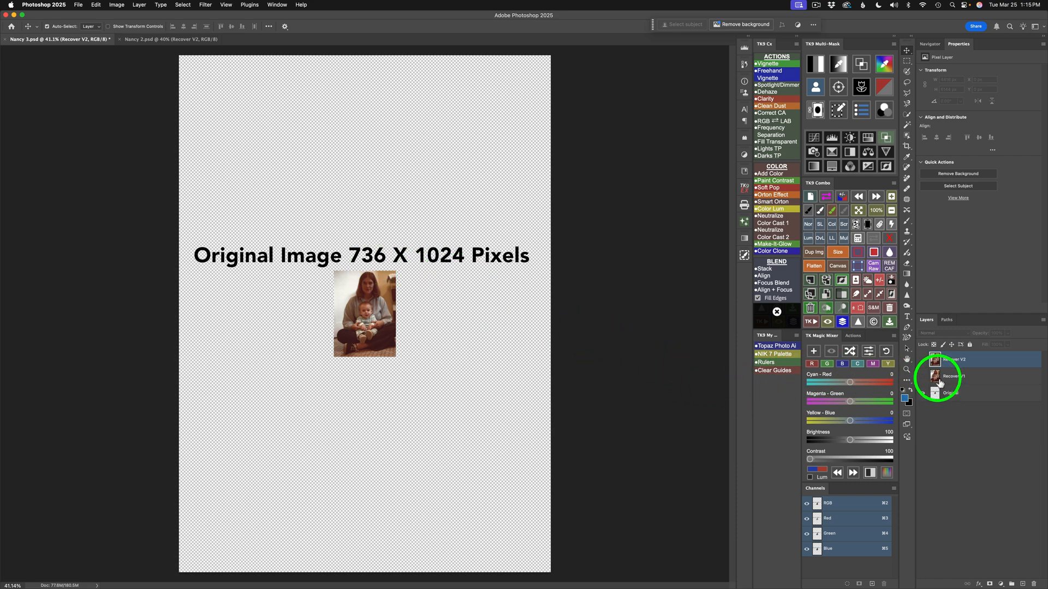
mouse_move(935, 381)
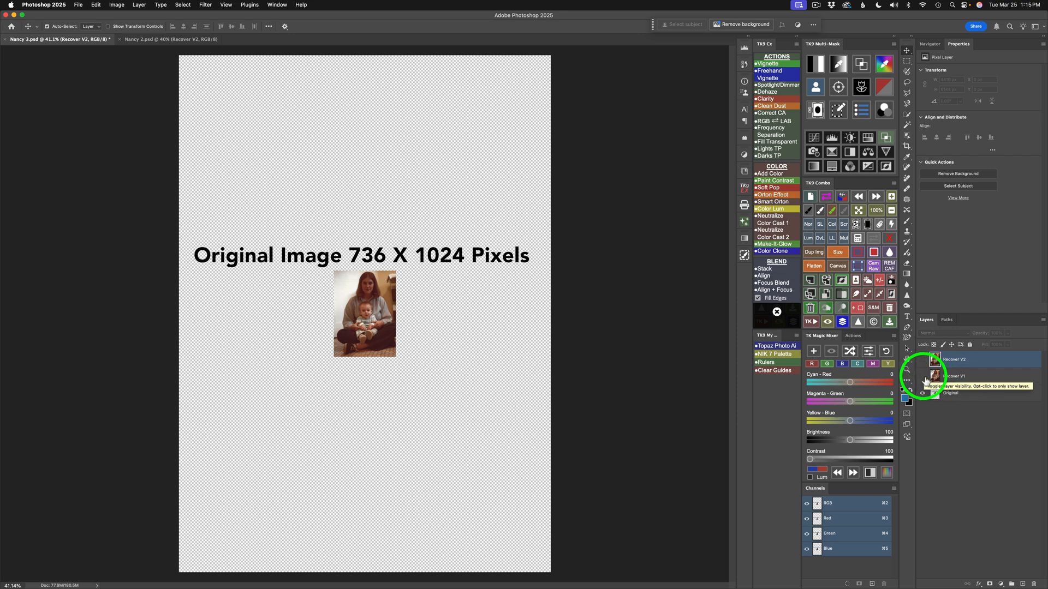
- Show the Recover V1 layer, then make the Recover V2 layer visible on top
left_click(922, 360)
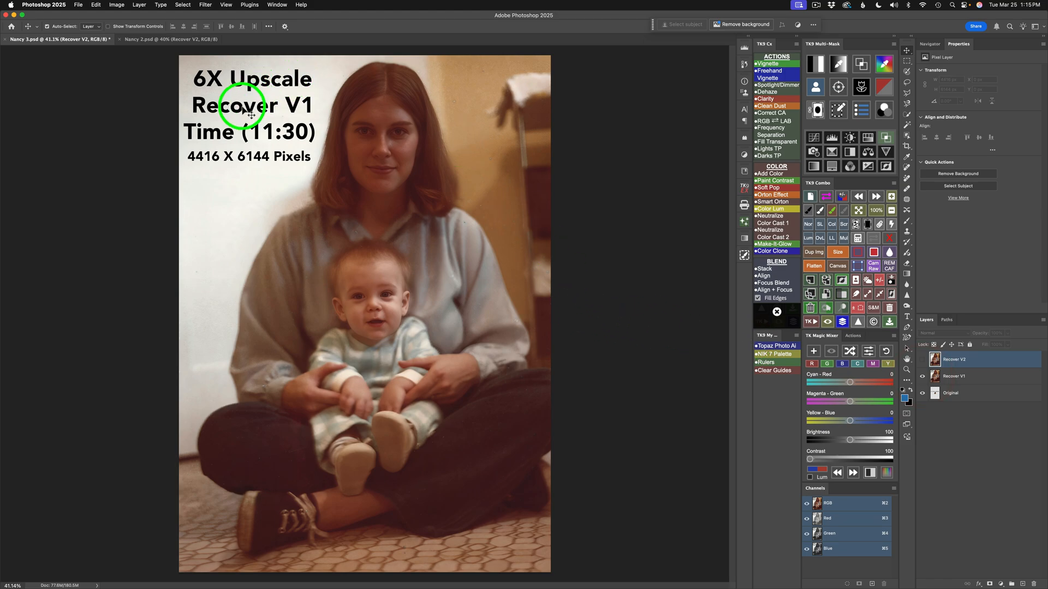
mouse_move(232, 140)
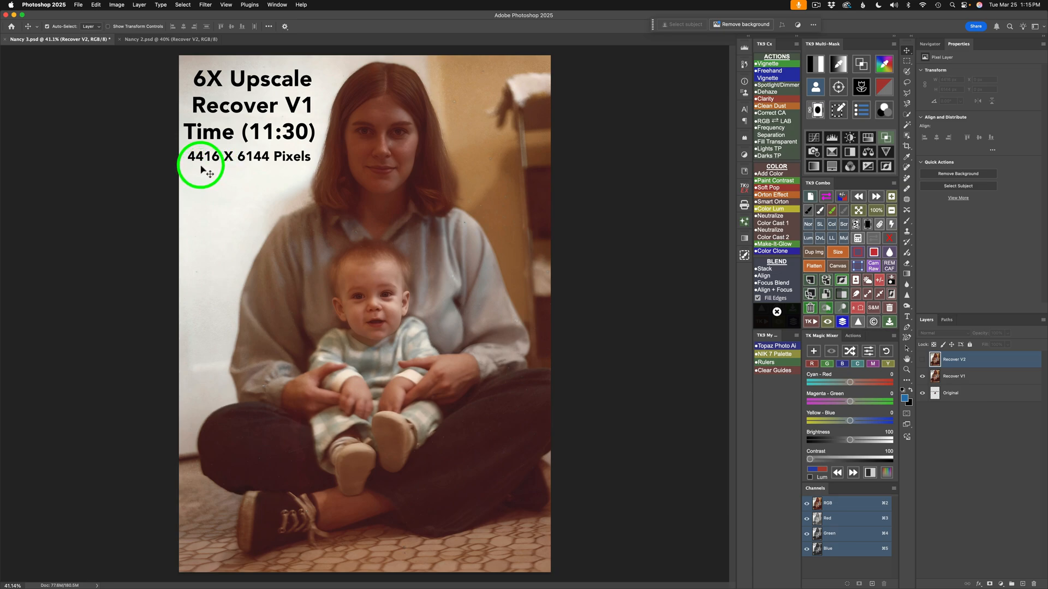
mouse_move(227, 166)
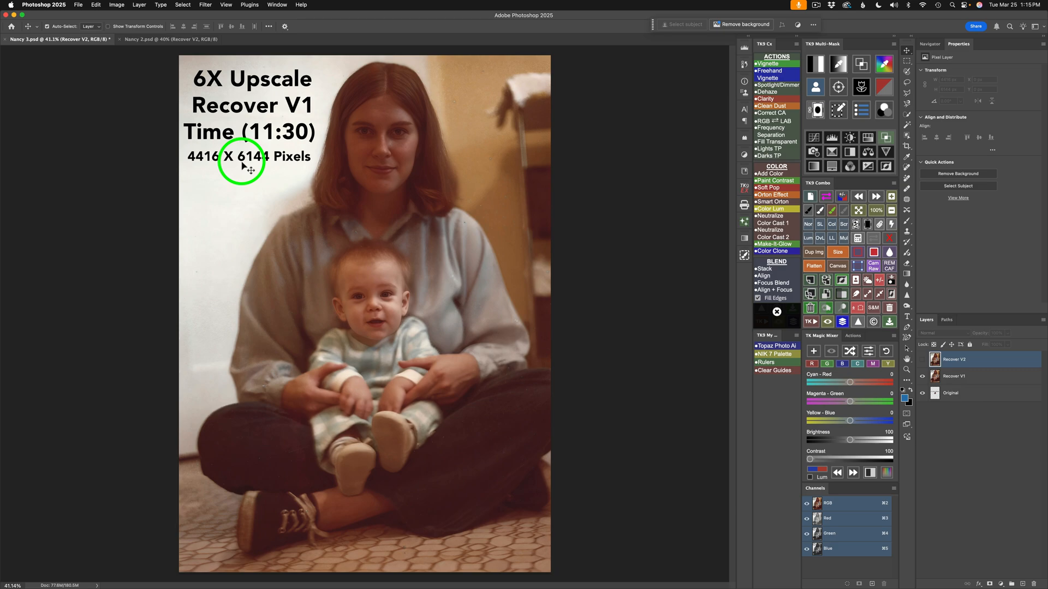
mouse_move(648, 329)
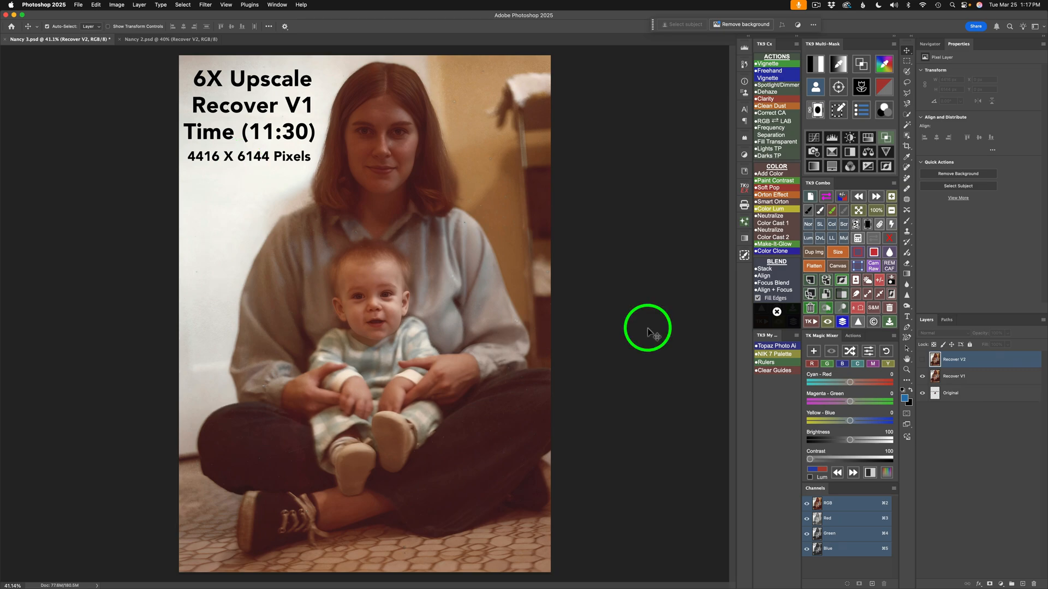
left_click(972, 359)
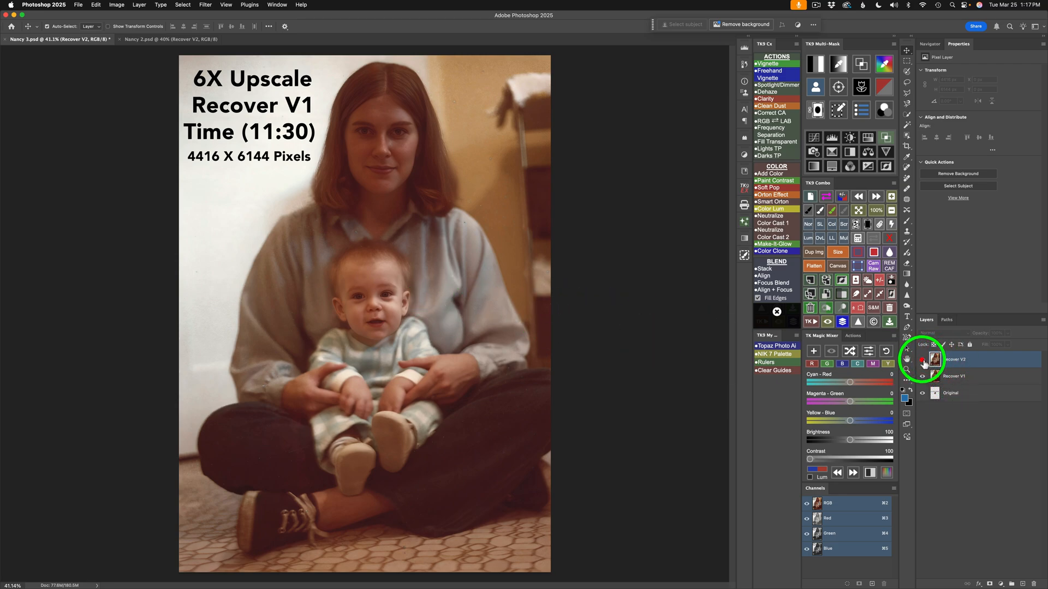
left_click(923, 360)
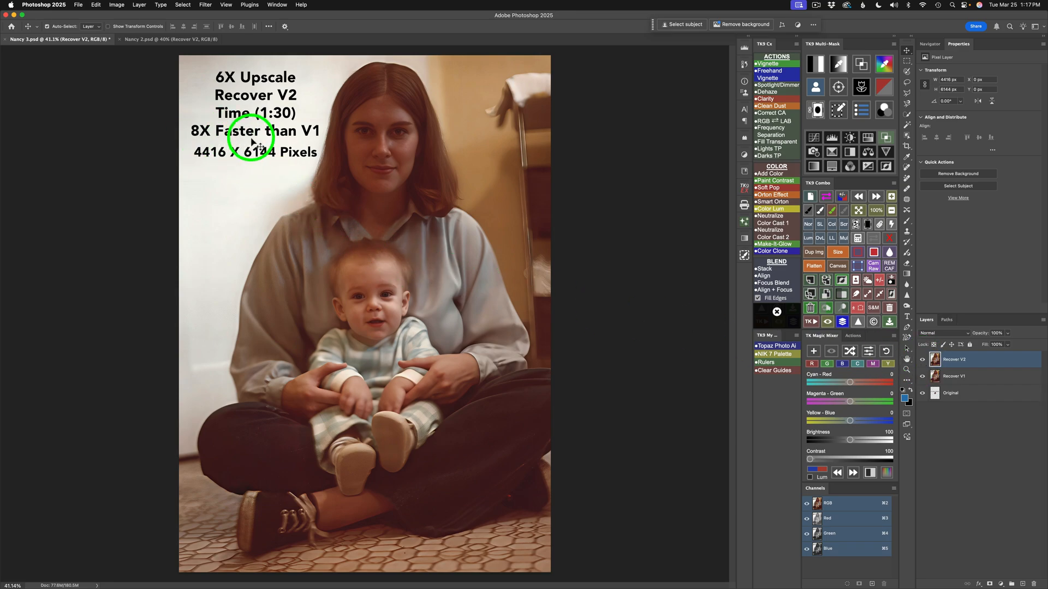
mouse_move(313, 141)
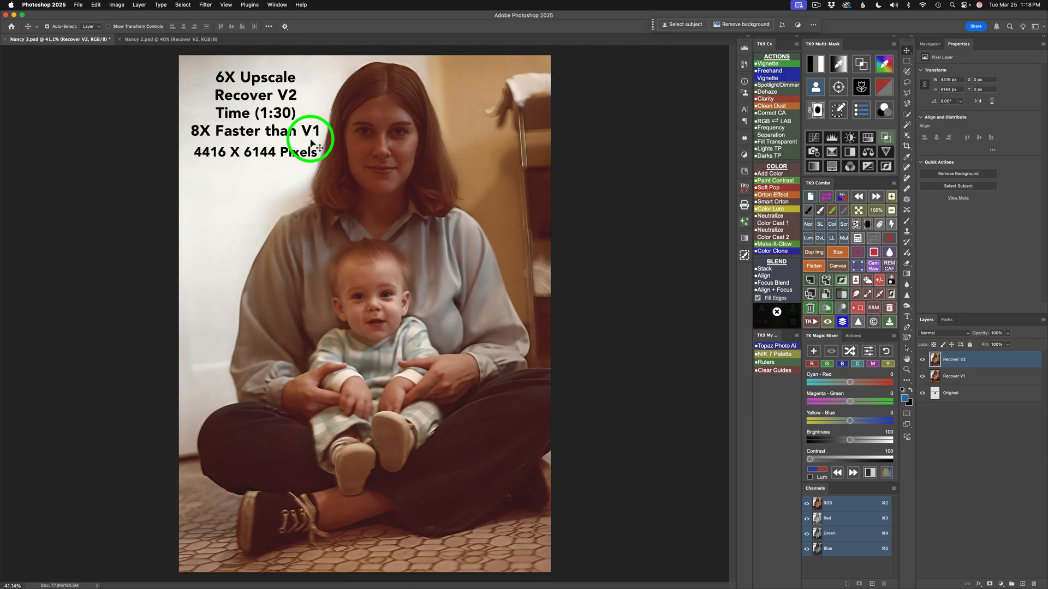
mouse_move(250, 80)
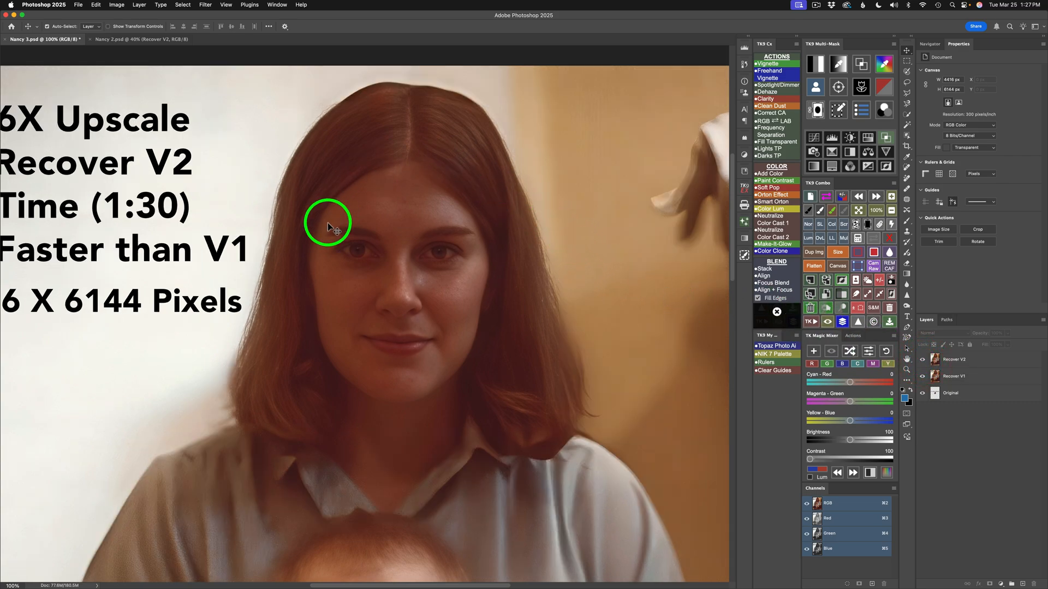
mouse_move(463, 254)
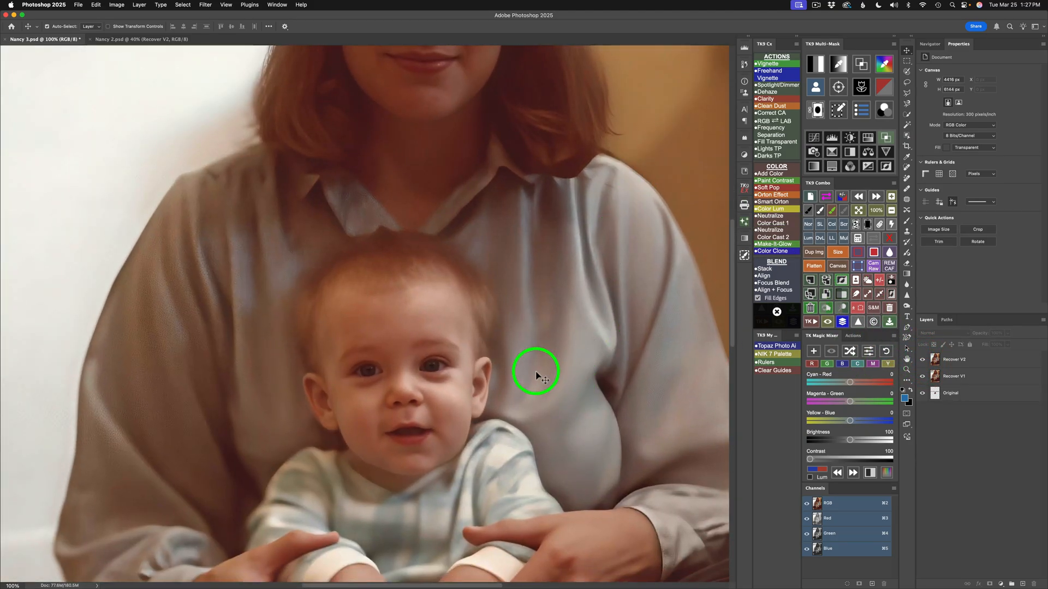
- Toggle a Recover layer's visibility while inspecting the V2 face detail up close
left_click(923, 359)
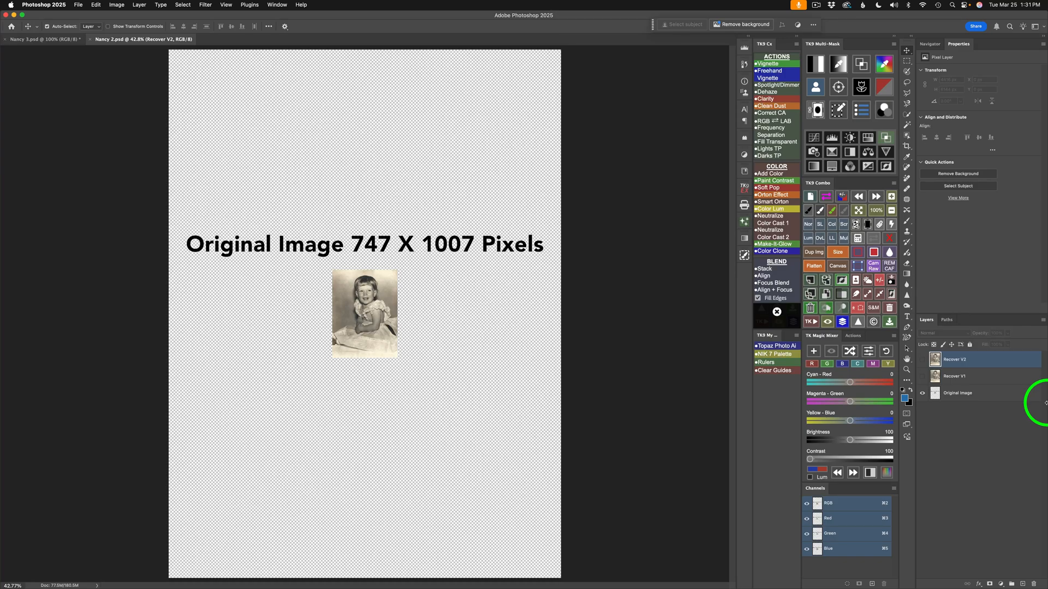
mouse_move(391, 253)
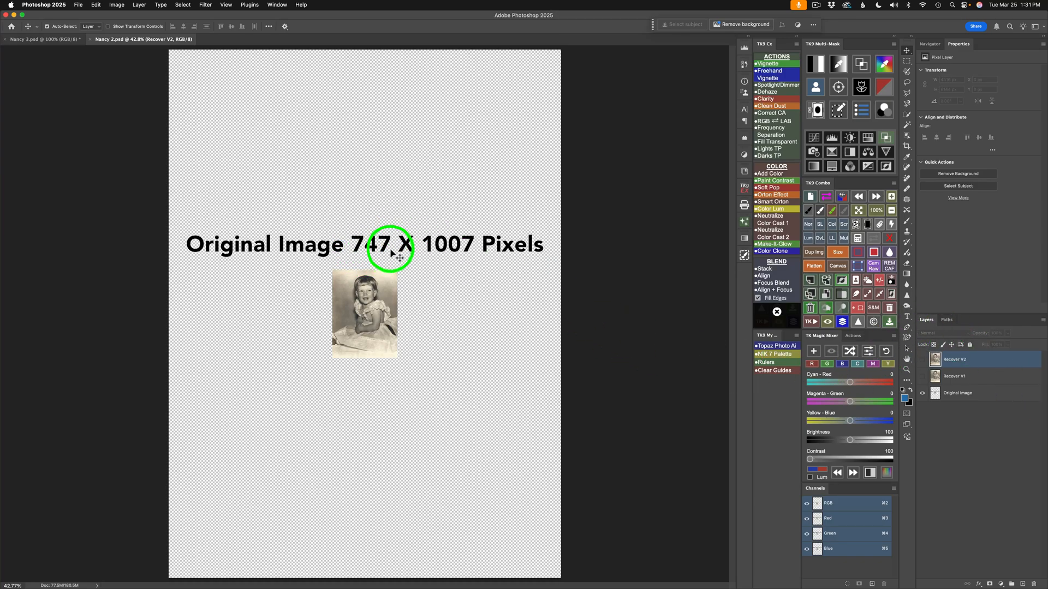
mouse_move(471, 252)
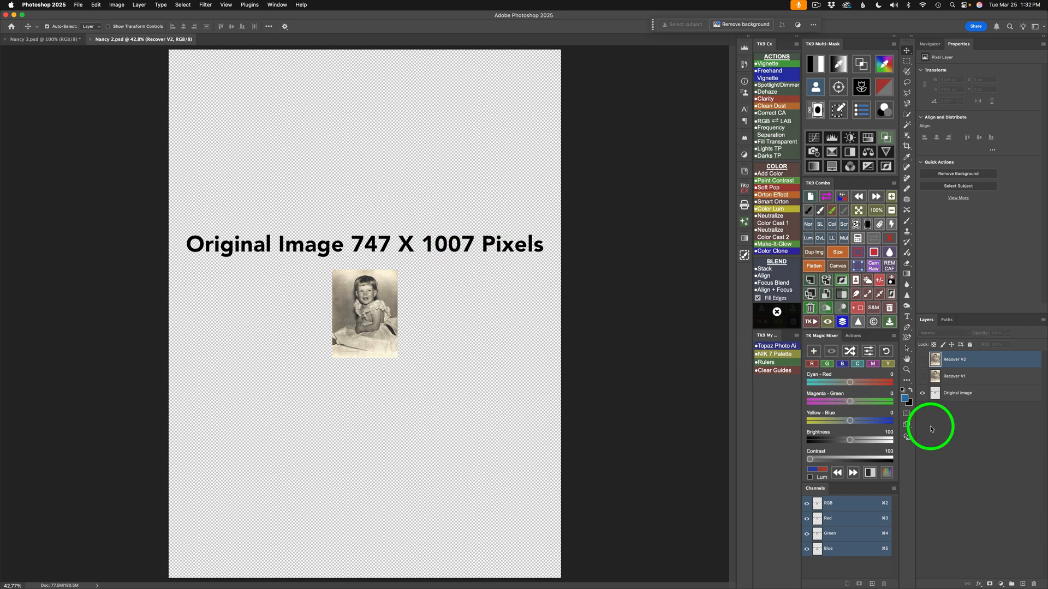
mouse_move(967, 384)
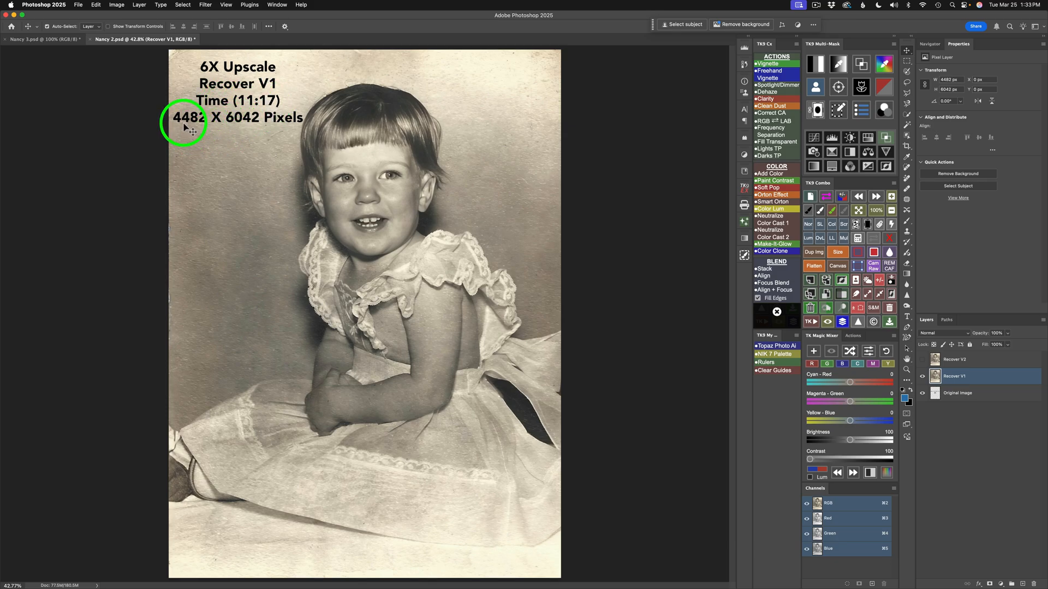
mouse_move(235, 127)
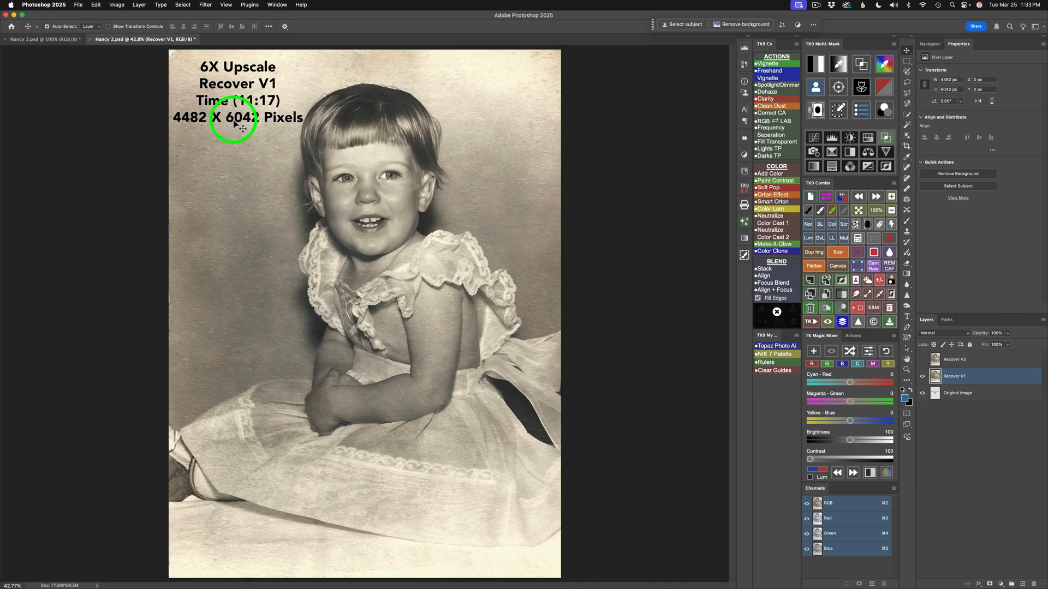
mouse_move(383, 223)
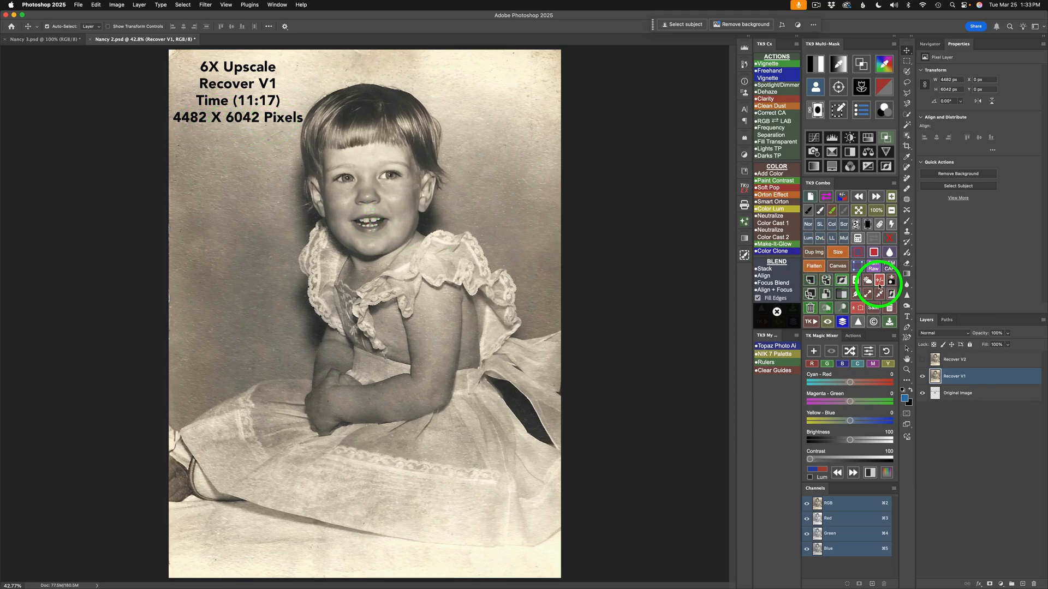
- Toggle the Recover V2 layer off and on against V1, leaving V2 visible
left_click(955, 359)
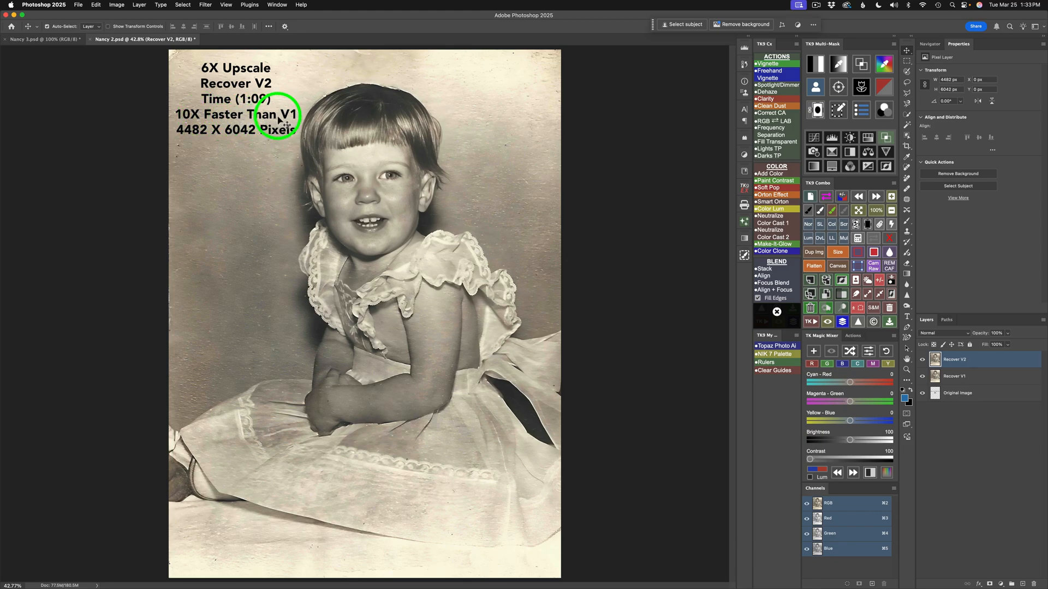
mouse_move(266, 140)
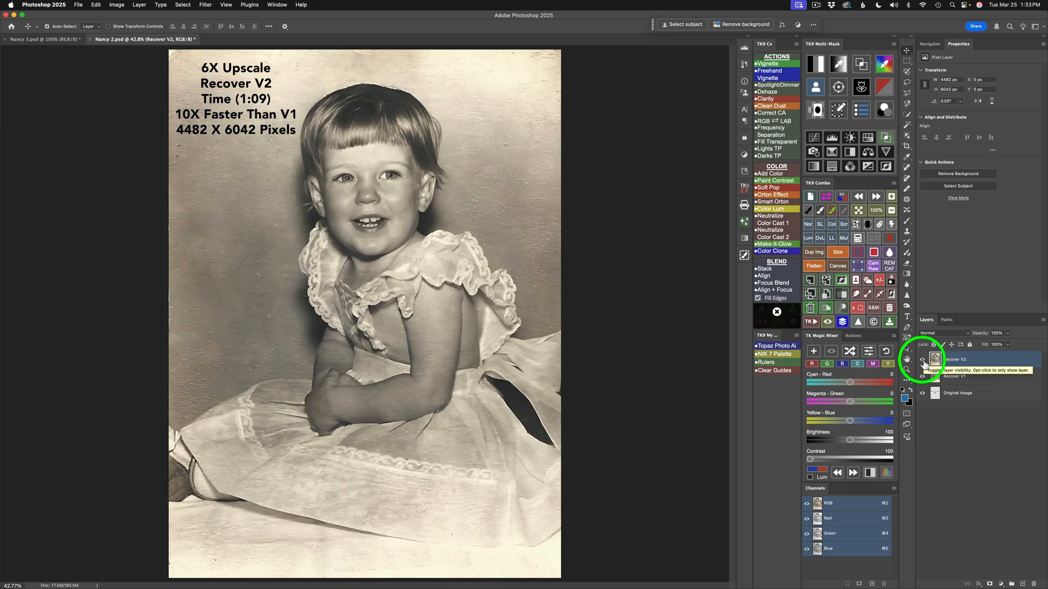
left_click(923, 364)
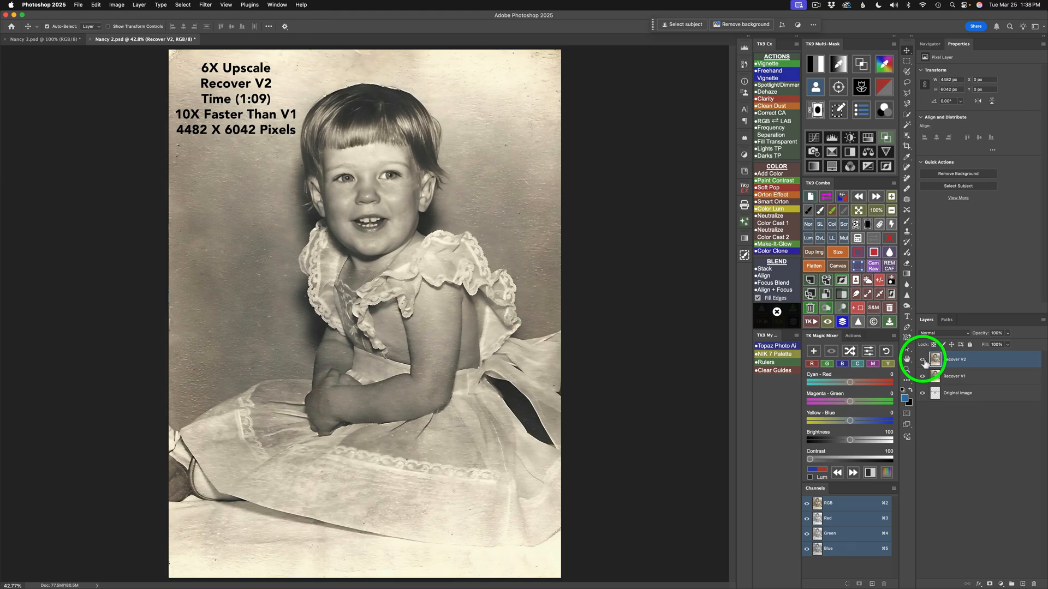
left_click(924, 360)
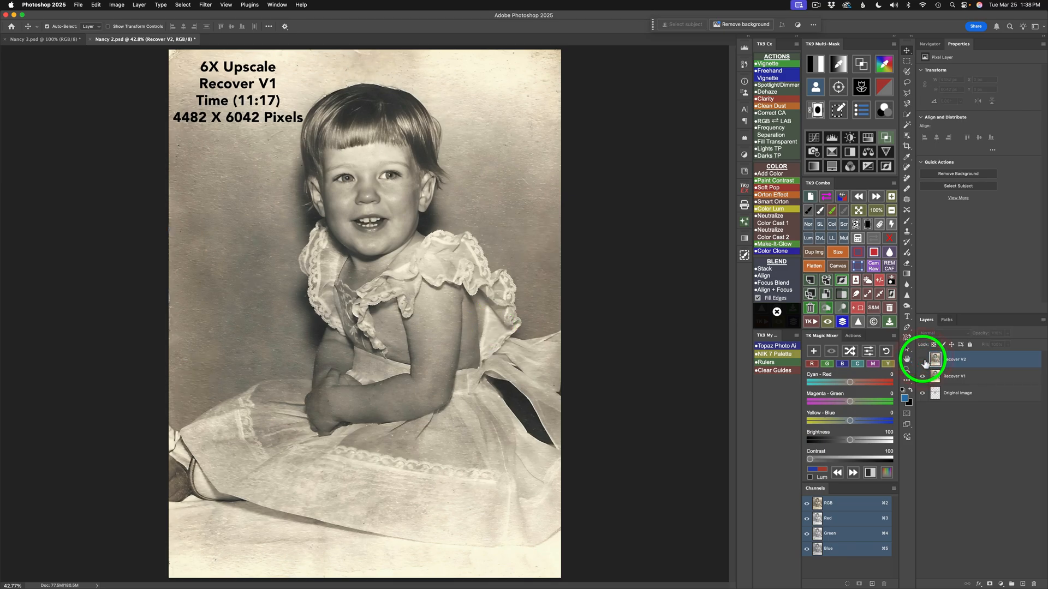
left_click(923, 360)
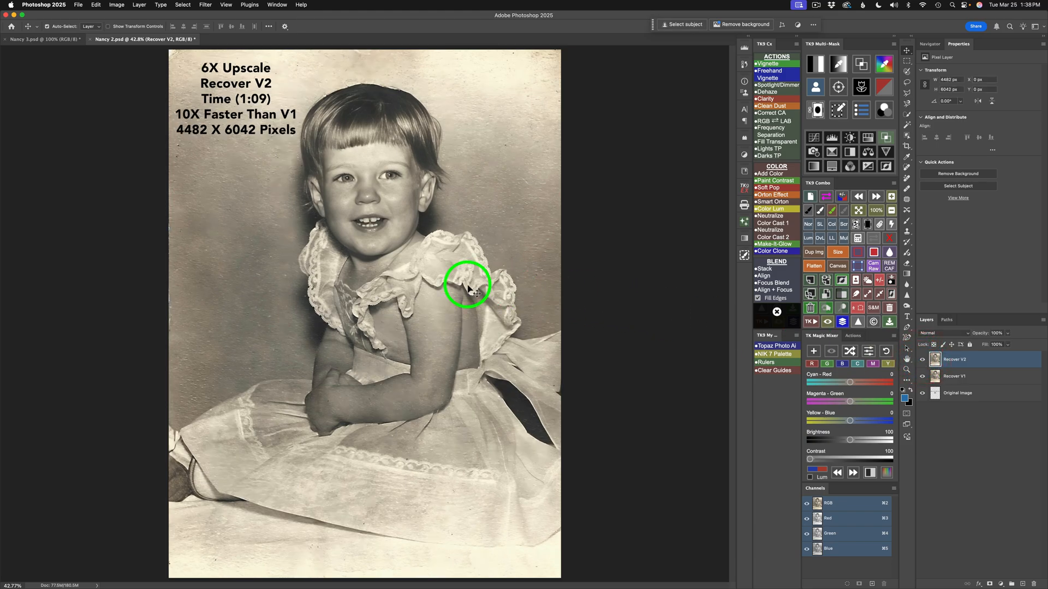
mouse_move(603, 378)
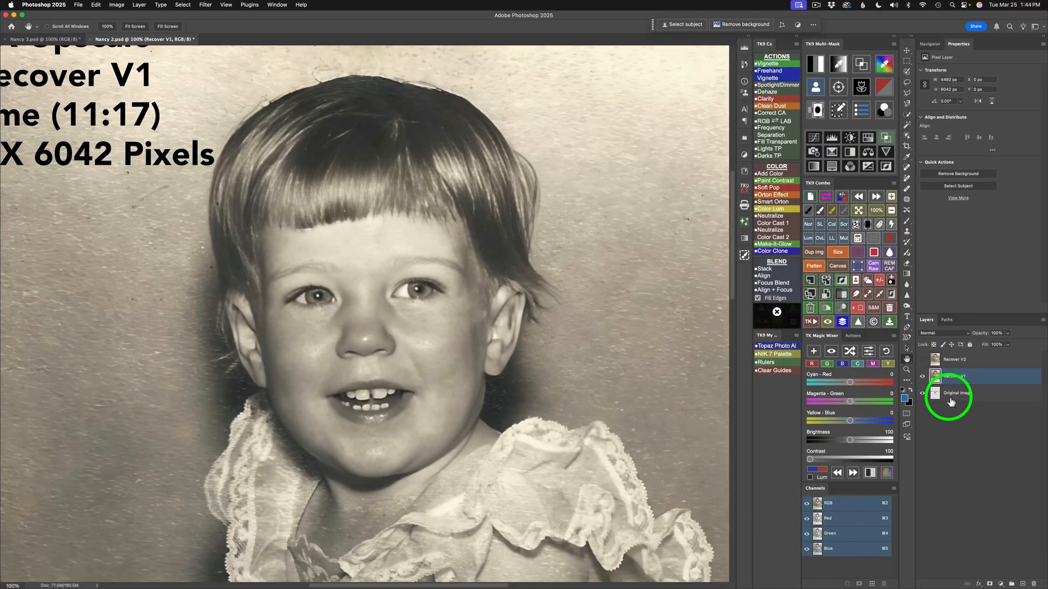
mouse_move(949, 393)
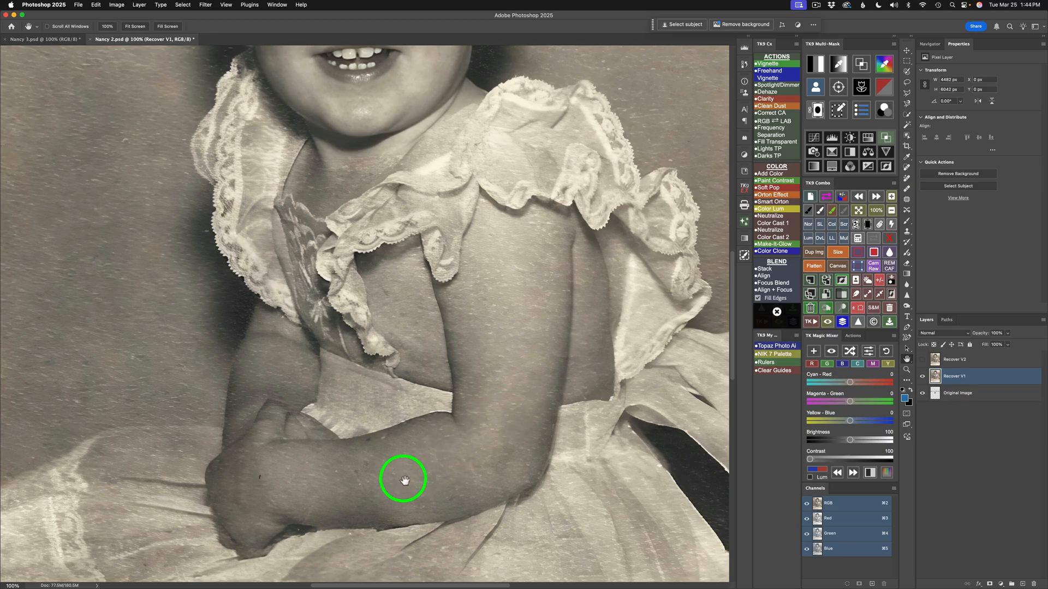
mouse_move(449, 303)
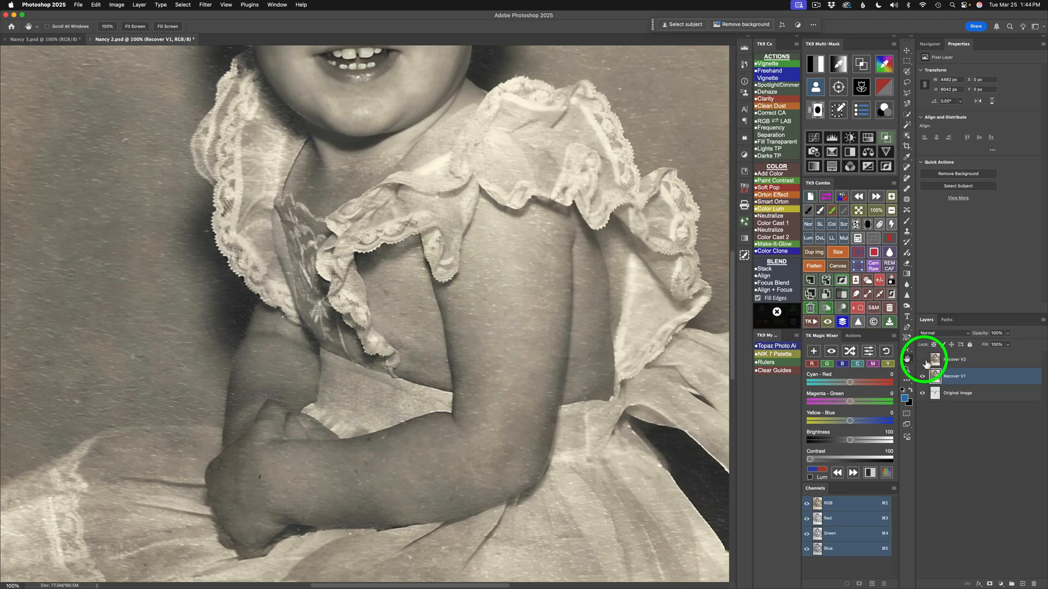
- Hide the Recover V2 layer to reveal V1's grain on the girl's arm and dress
left_click(955, 376)
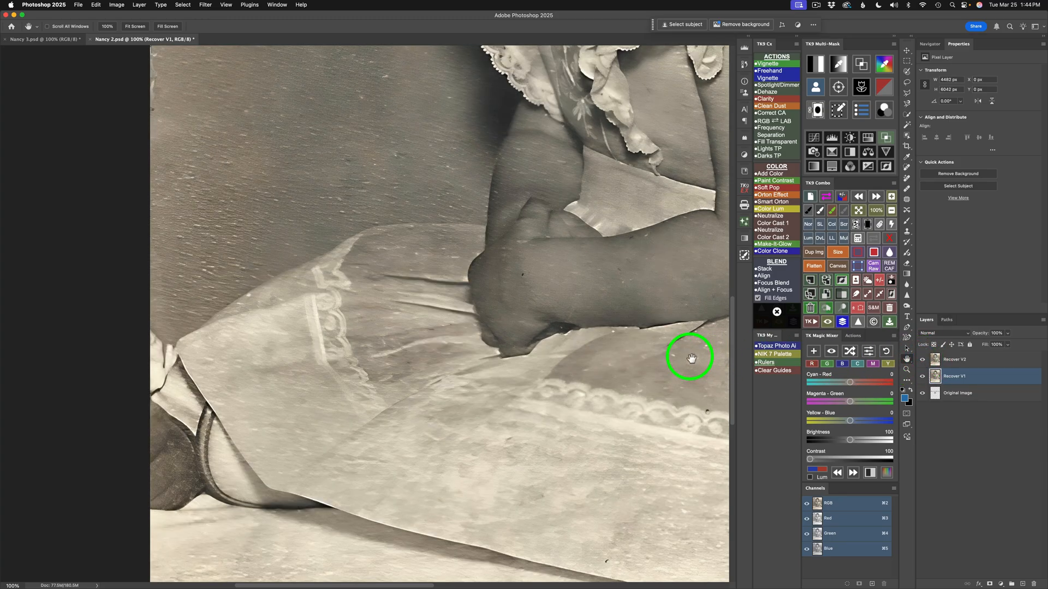
mouse_move(200, 246)
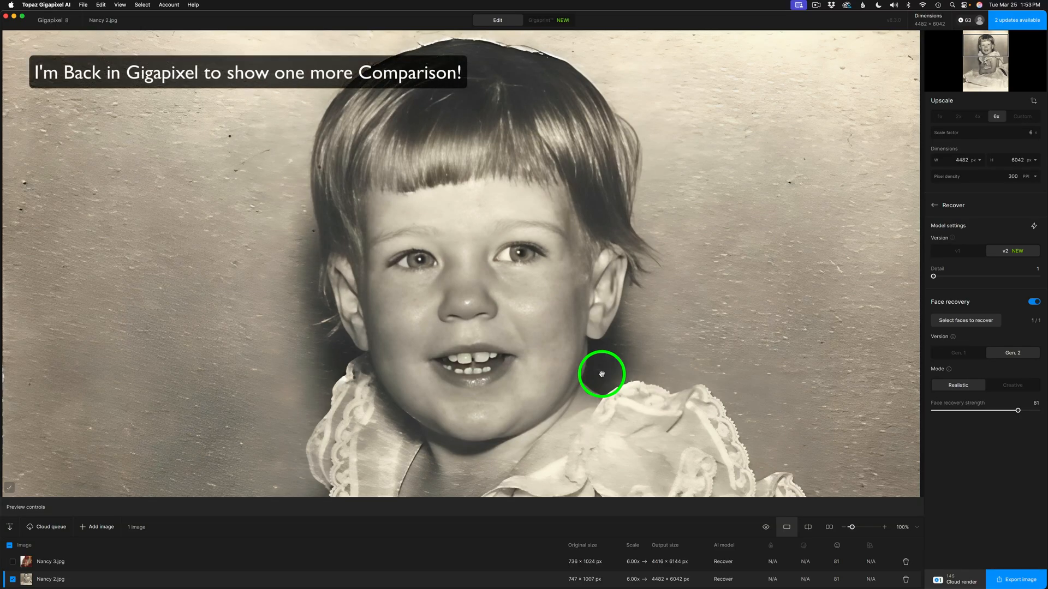
mouse_move(809, 366)
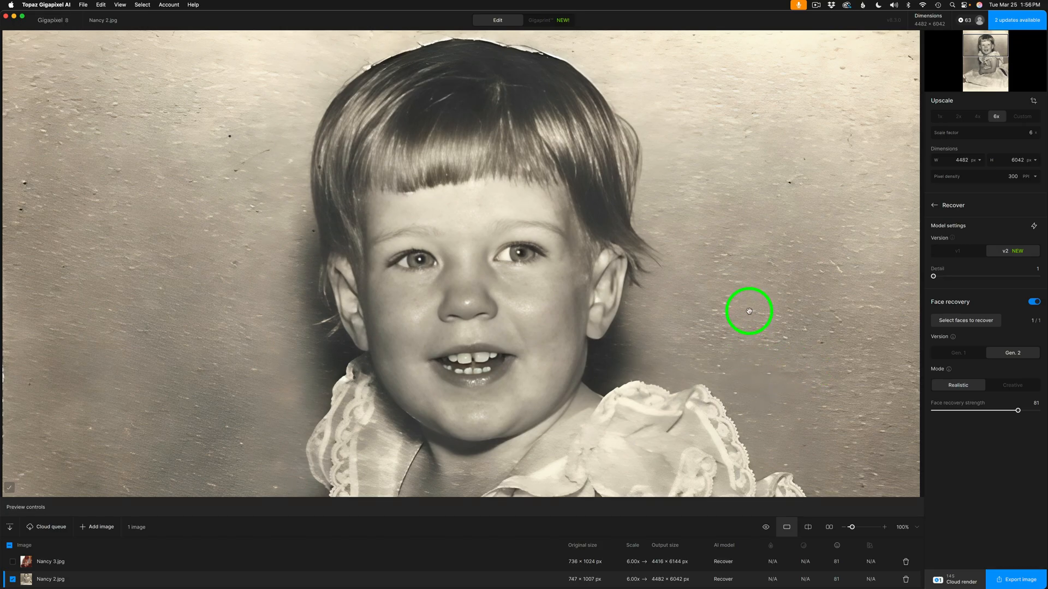
- Toggle the girl's portrait between the original and its Recover v2 face-recovery preview
left_click(766, 527)
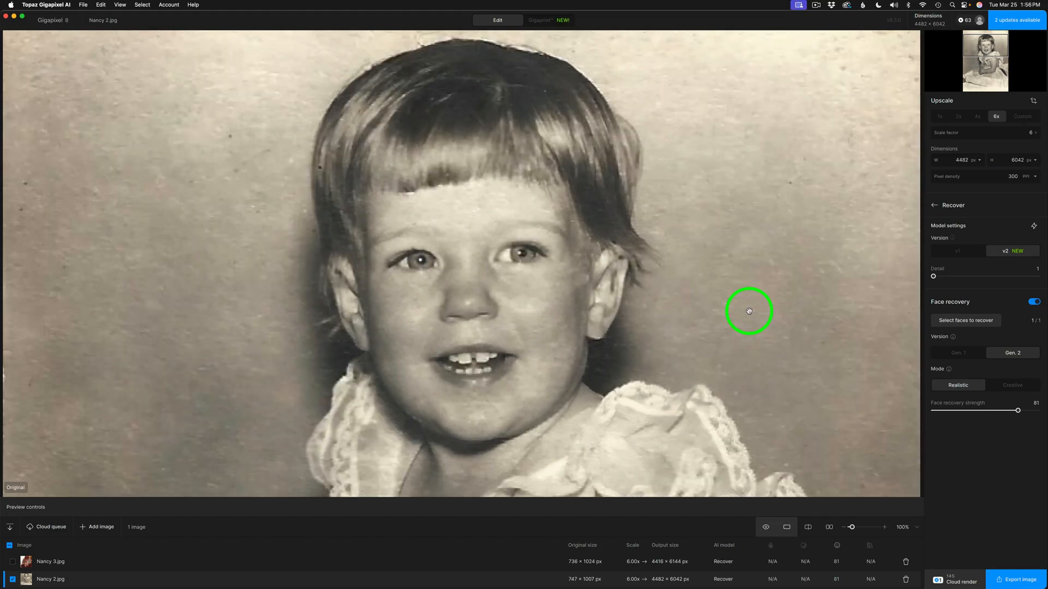
left_click(787, 527)
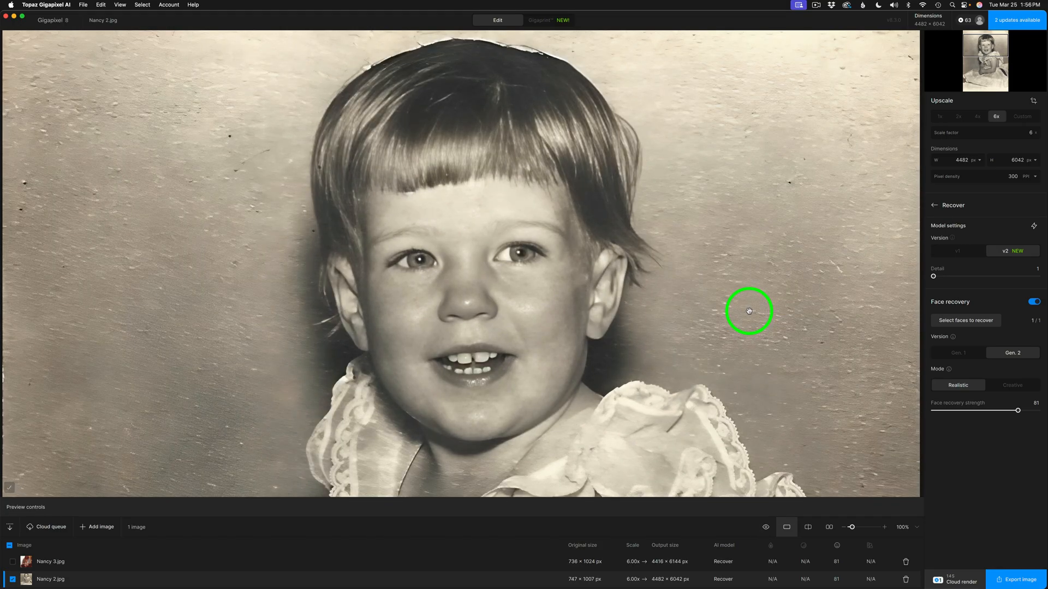